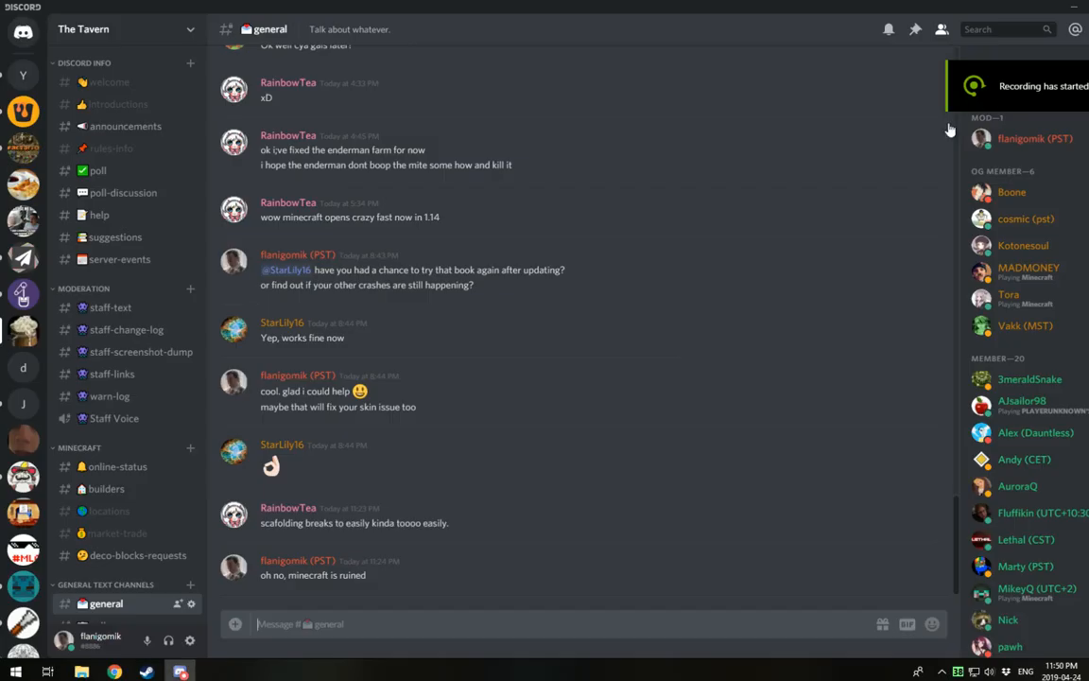
pyautogui.moveTo(791, 648)
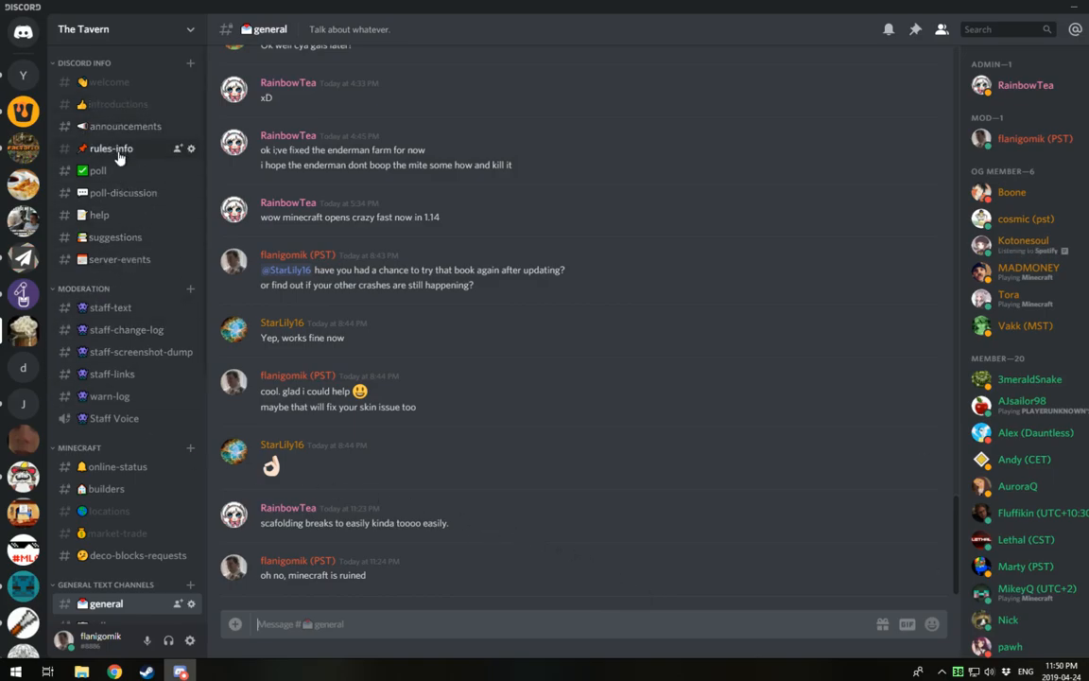
# Step: Follow the Oracle JDK 12 download link from the 'updating java for 1.14' post in rules-info
pyautogui.click(110, 147)
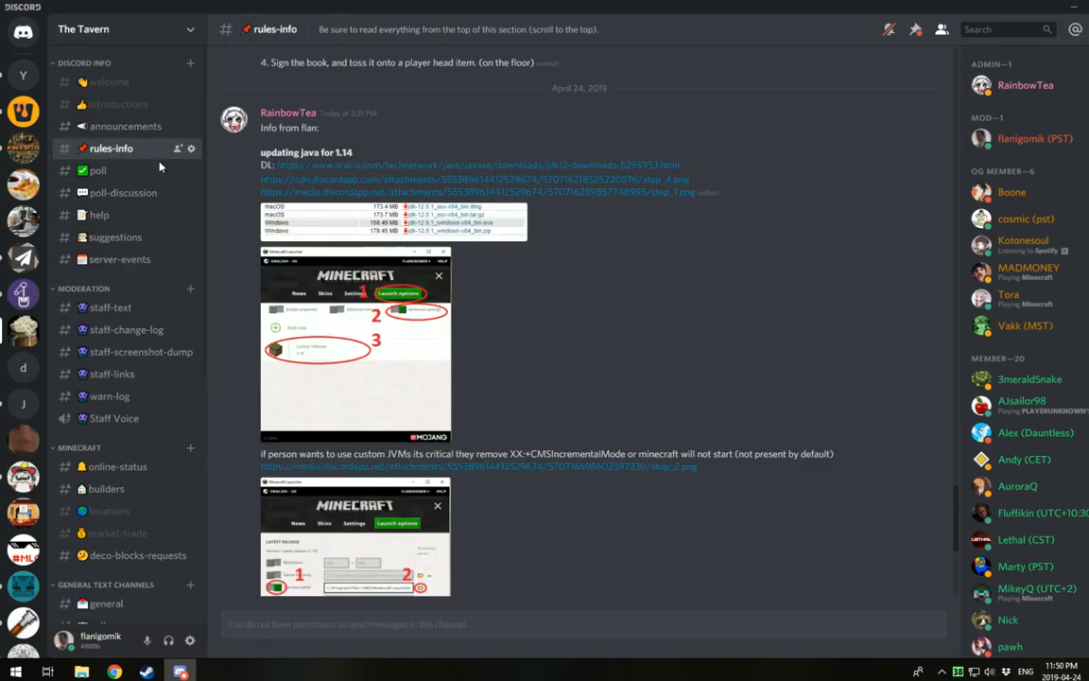
pyautogui.moveTo(307, 170)
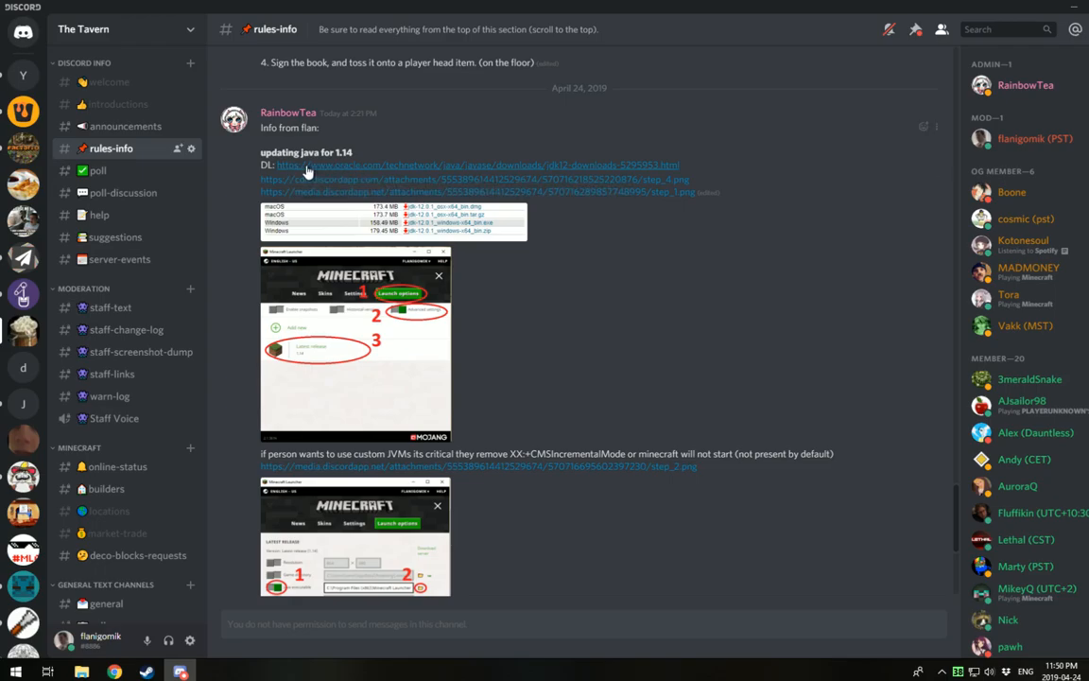
pyautogui.click(307, 166)
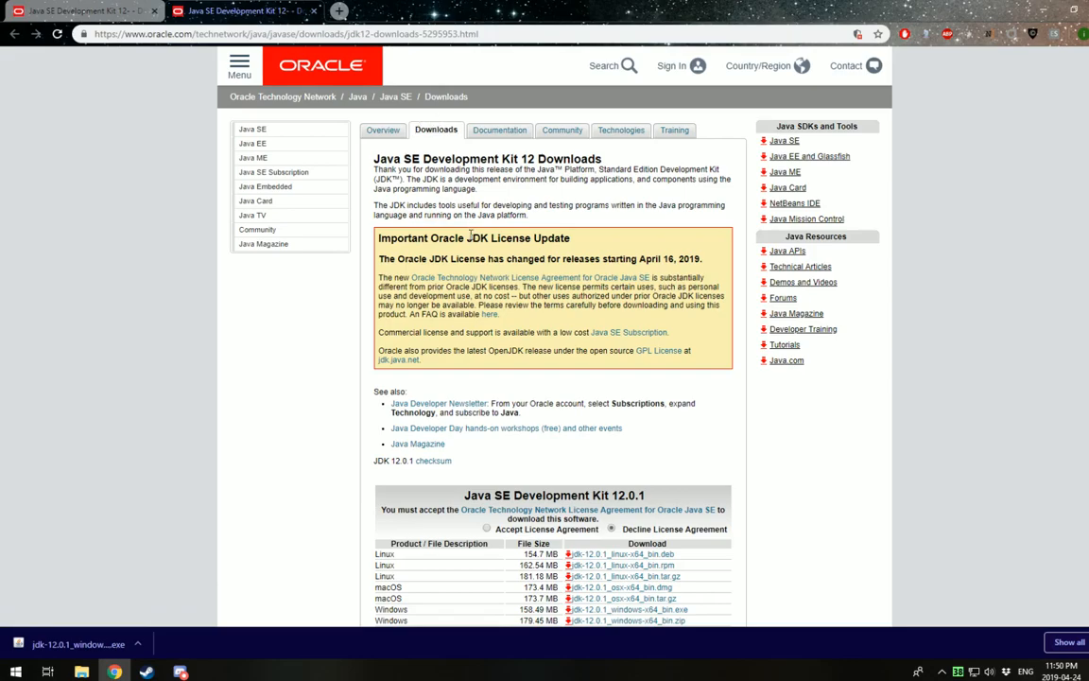
# Step: Accept the license agreement on the JDK 12.0.1 downloads page
pyautogui.scroll(-3)
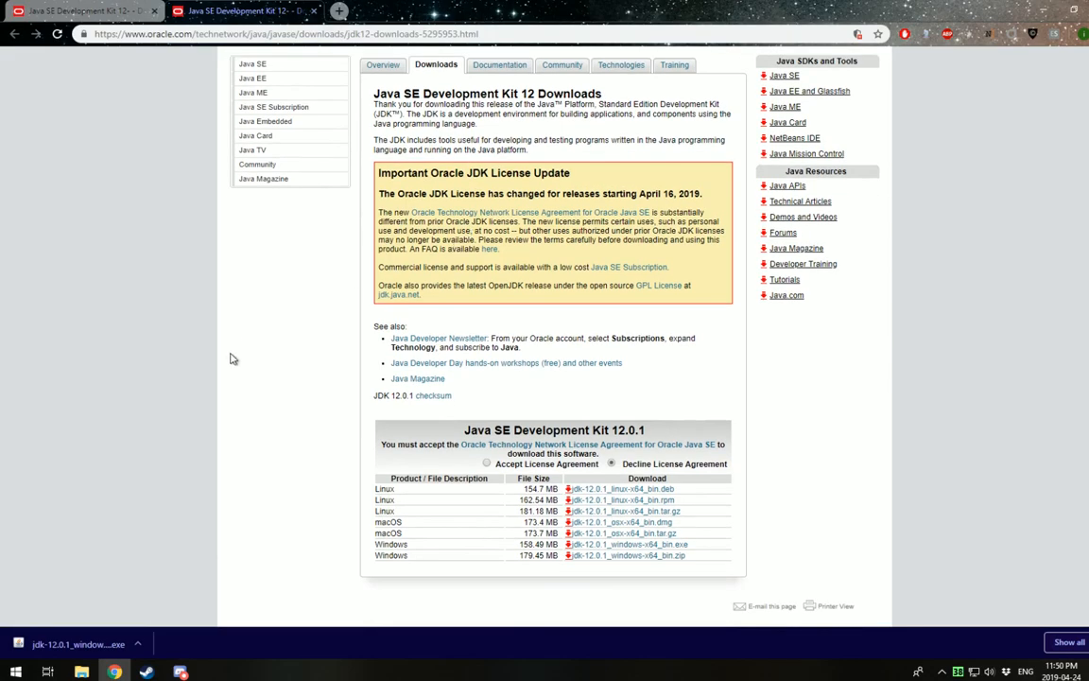
pyautogui.scroll(-3)
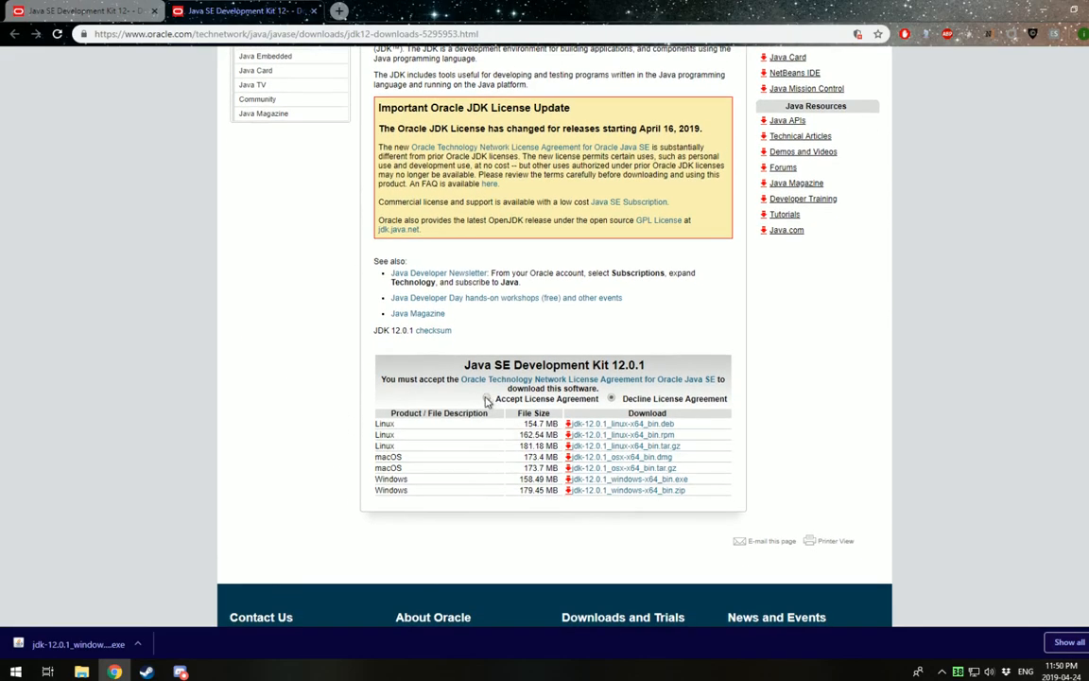
pyautogui.click(484, 397)
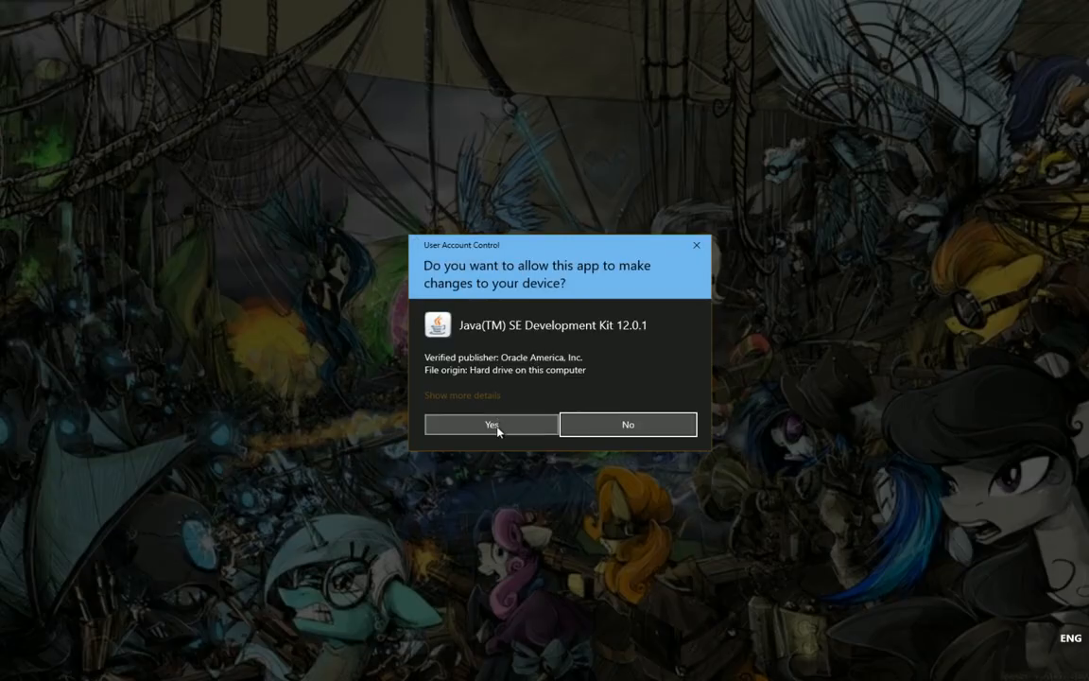
# Step: Allow the installer, install JDK 12.0.1 to the default Program Files\Java folder, and close setup
pyautogui.click(492, 424)
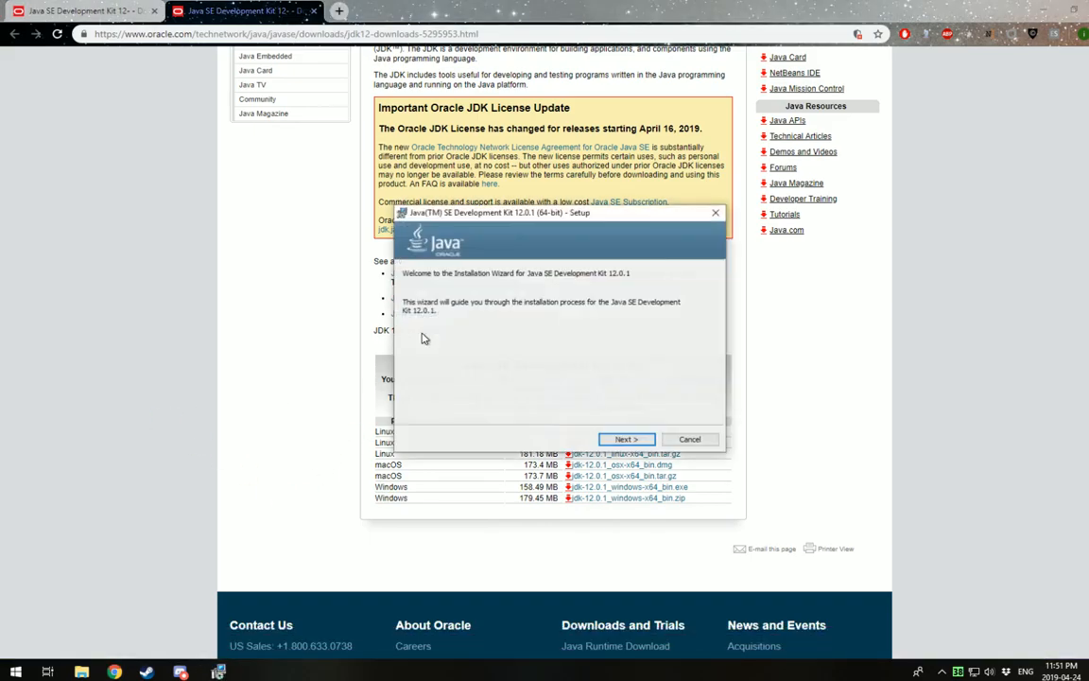
pyautogui.click(625, 438)
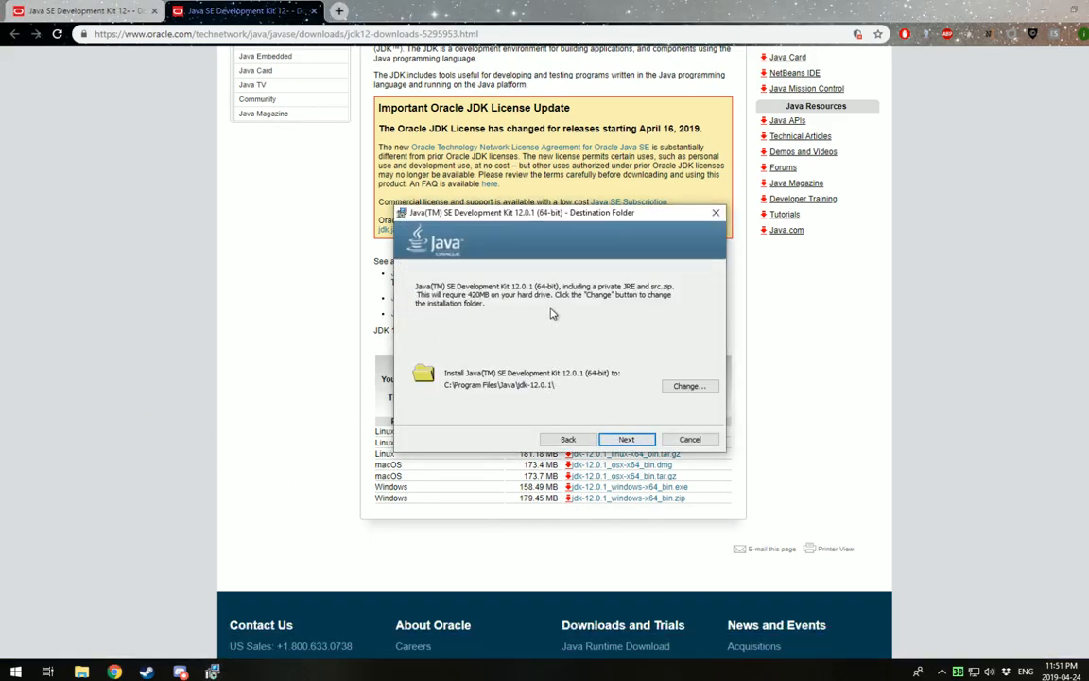
pyautogui.click(626, 439)
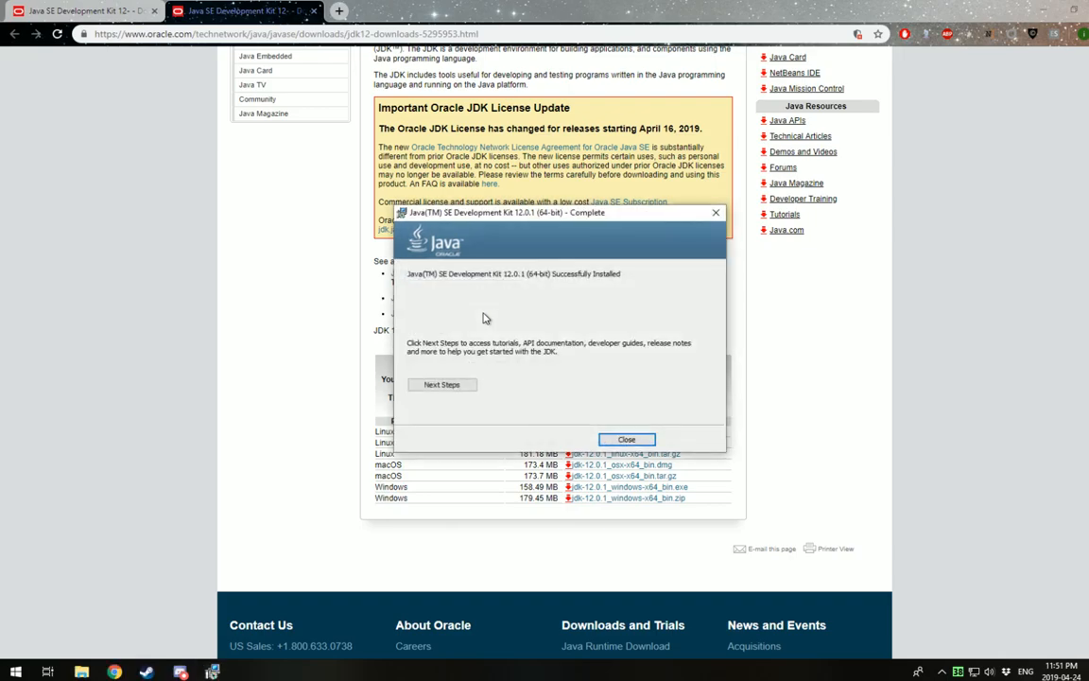
pyautogui.moveTo(602, 397)
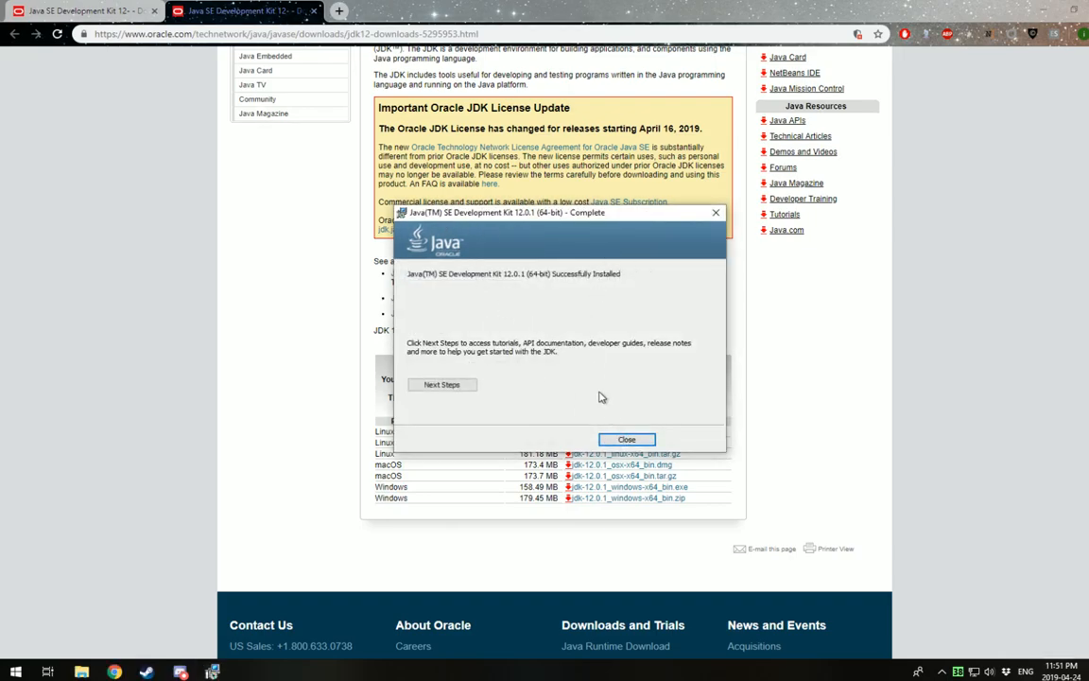
pyautogui.click(626, 439)
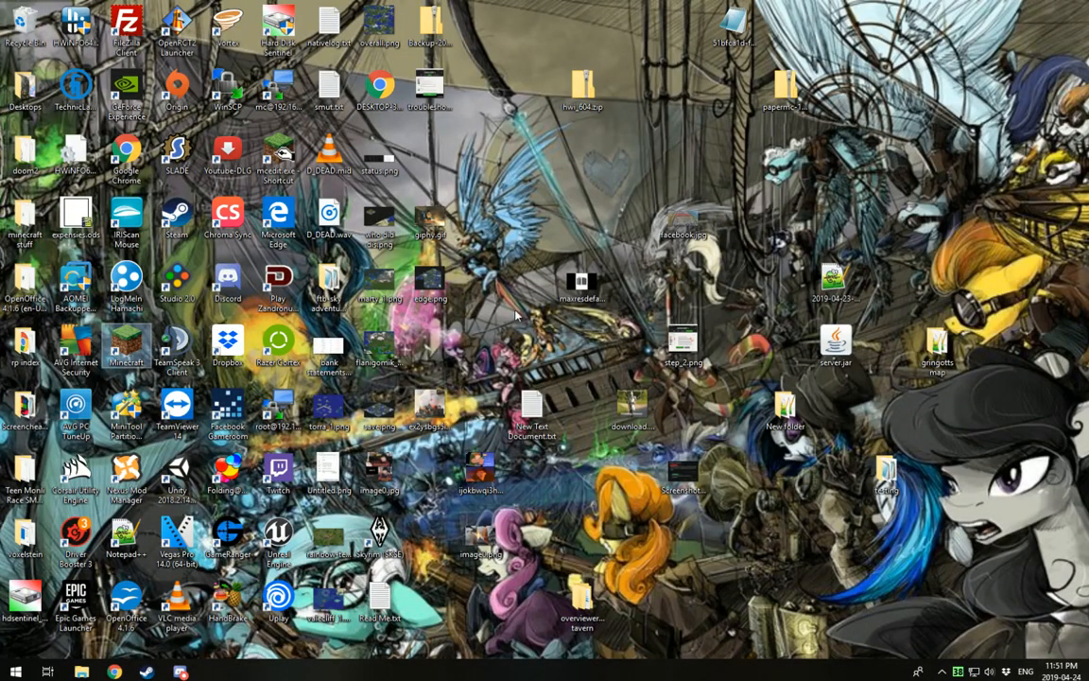
# Step: Start the Minecraft Launcher and show its launch options list of installations
pyautogui.doubleClick(125, 344)
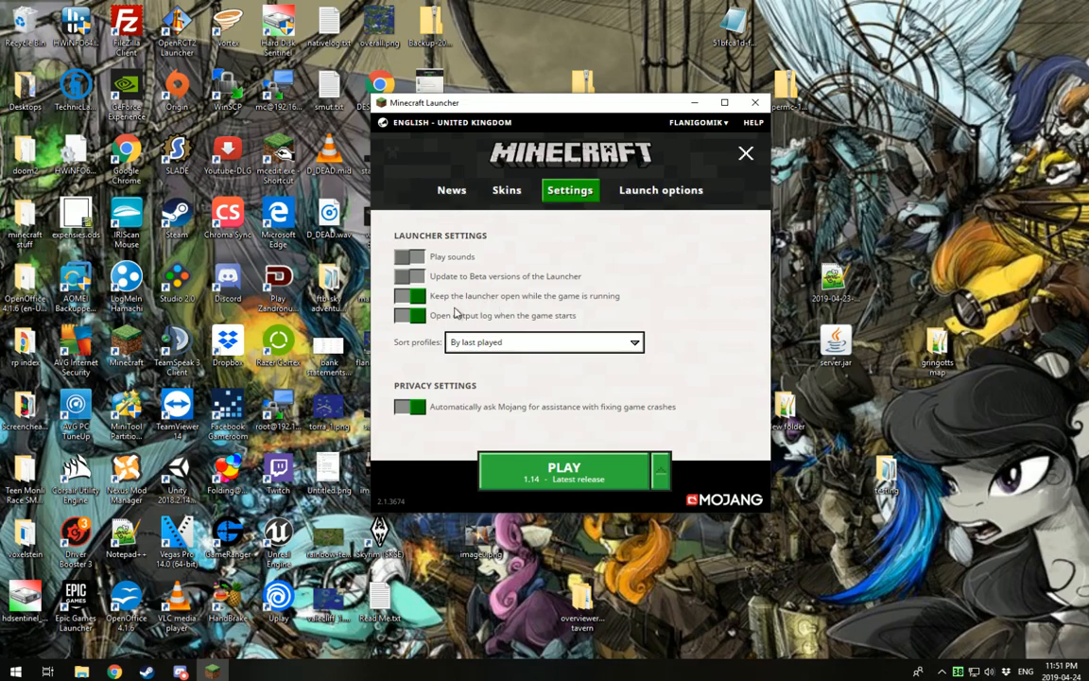
pyautogui.moveTo(503, 325)
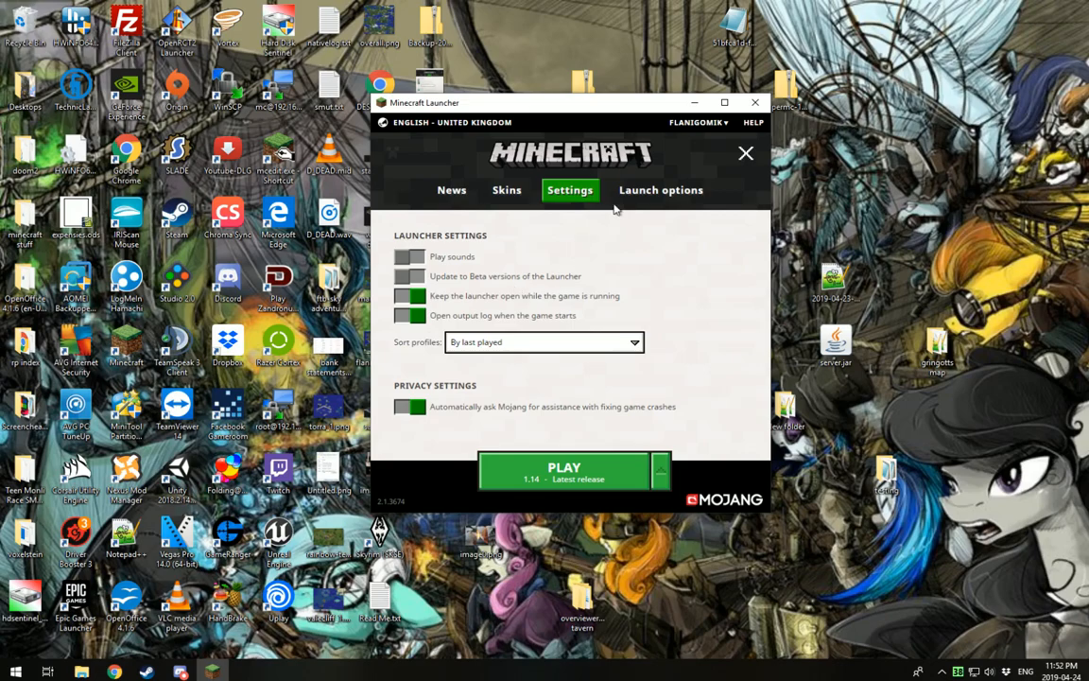
pyautogui.click(662, 190)
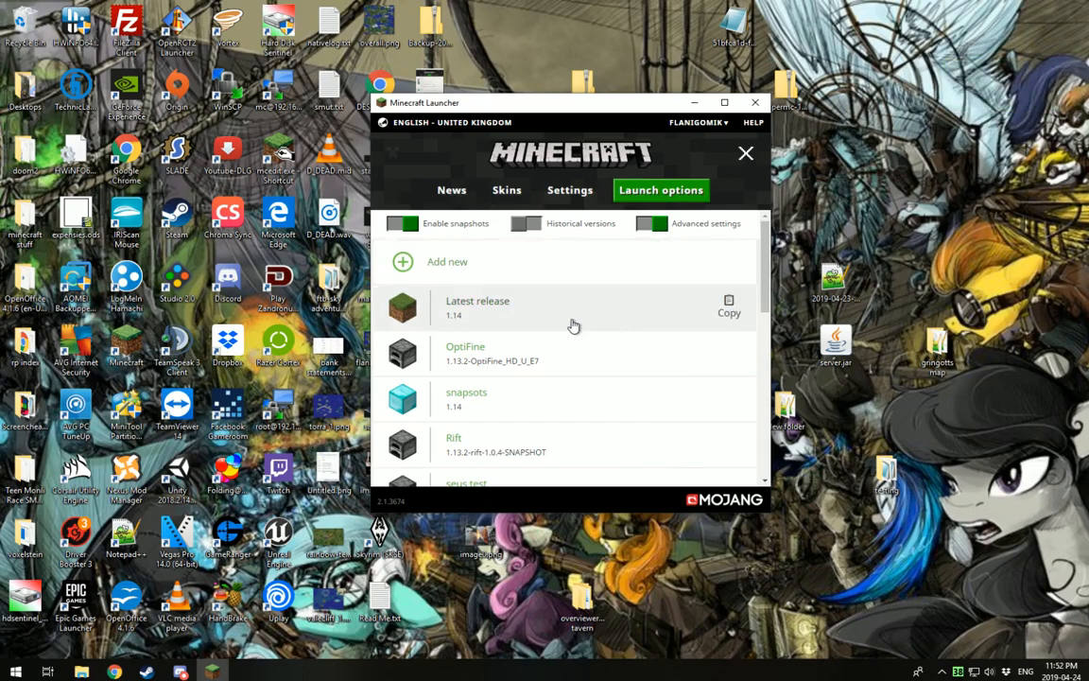
# Step: Open the Latest release 1.14 profile settings and browse for its Java executable
pyautogui.click(476, 306)
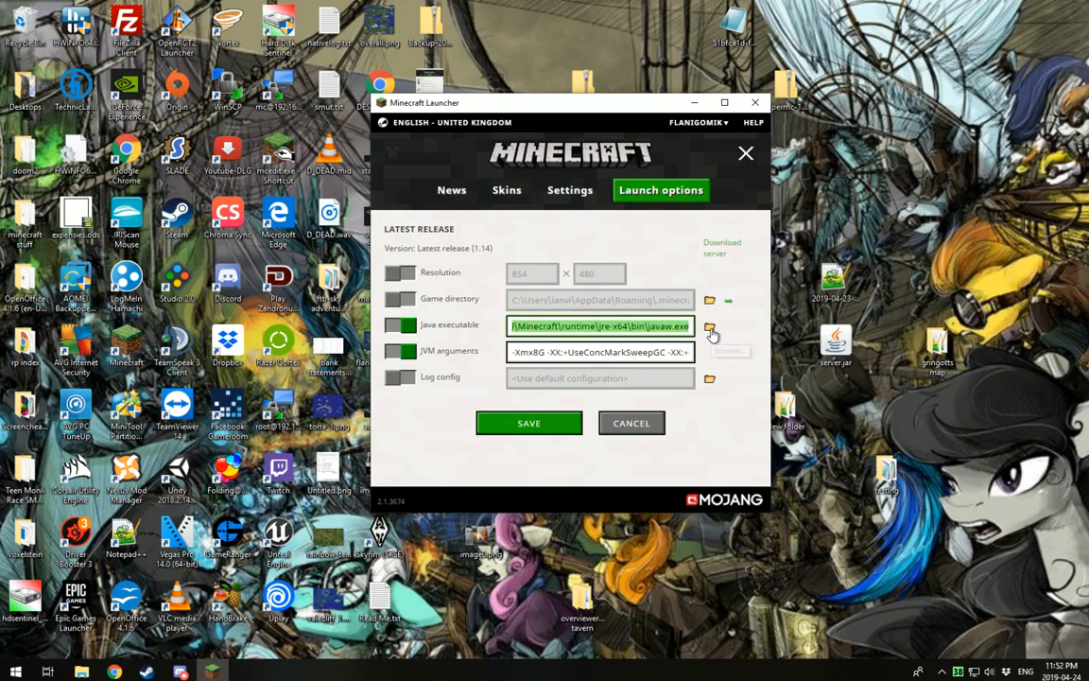
pyautogui.click(711, 326)
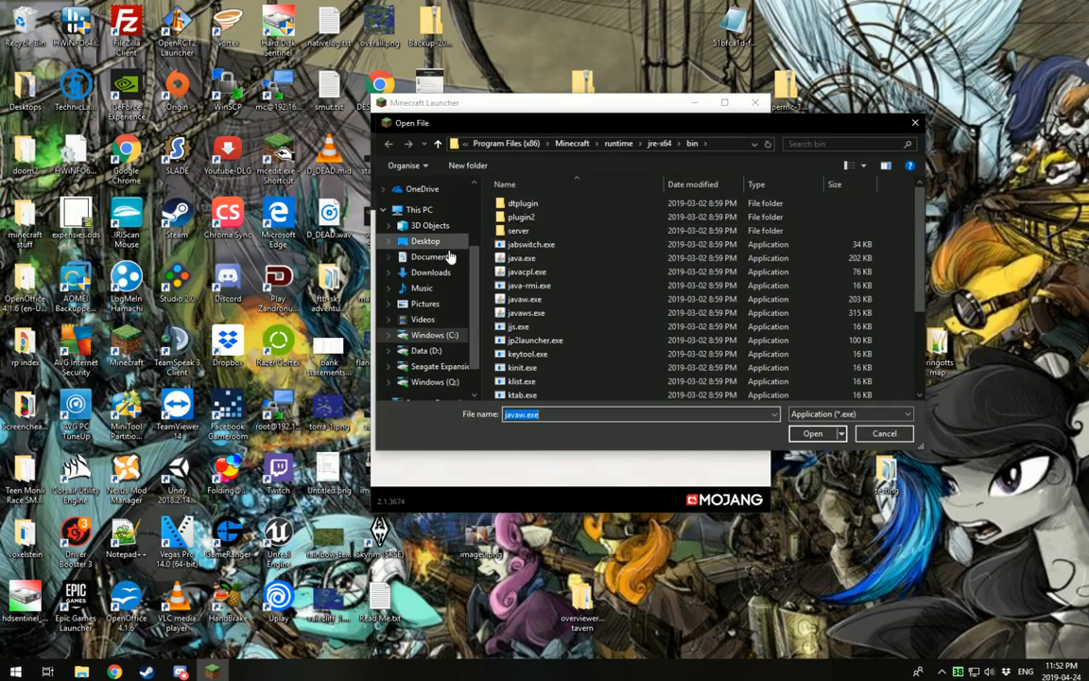
# Step: Navigate to C:\Program Files (x86)\Java, which holds only jre1.8.0_121
pyautogui.click(434, 335)
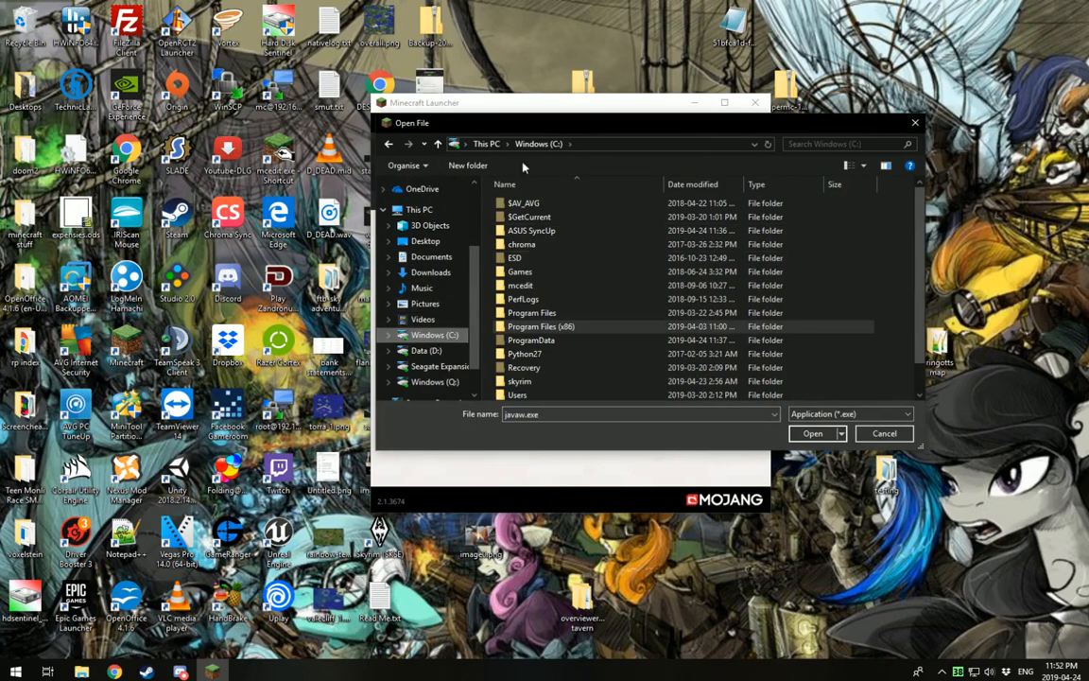
pyautogui.doubleClick(541, 325)
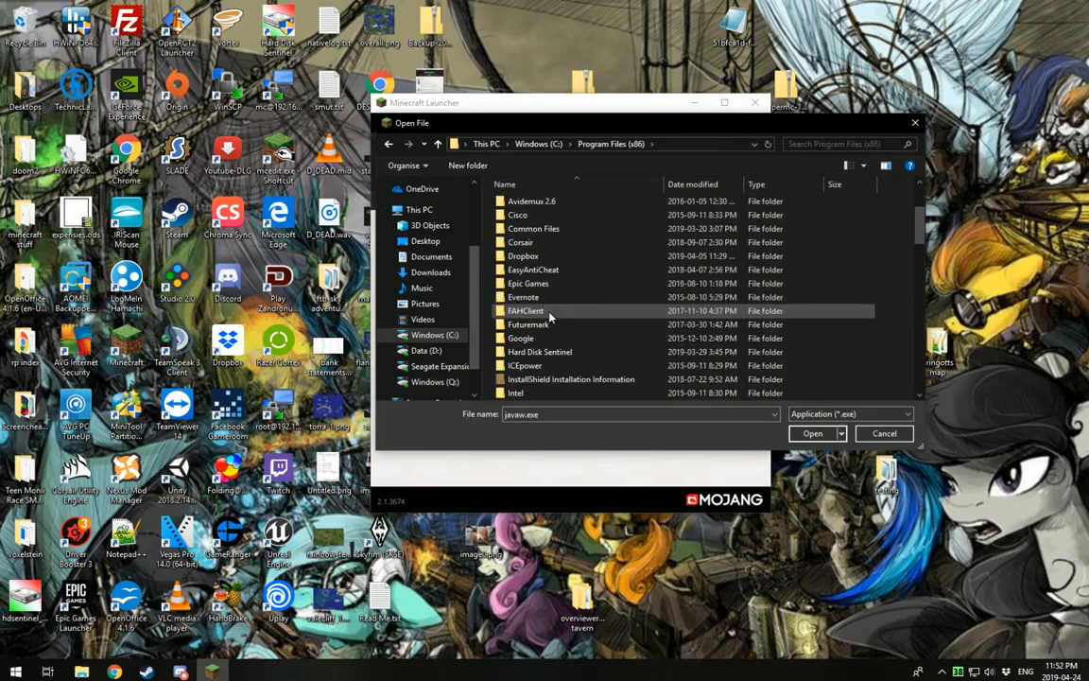
pyautogui.scroll(-3)
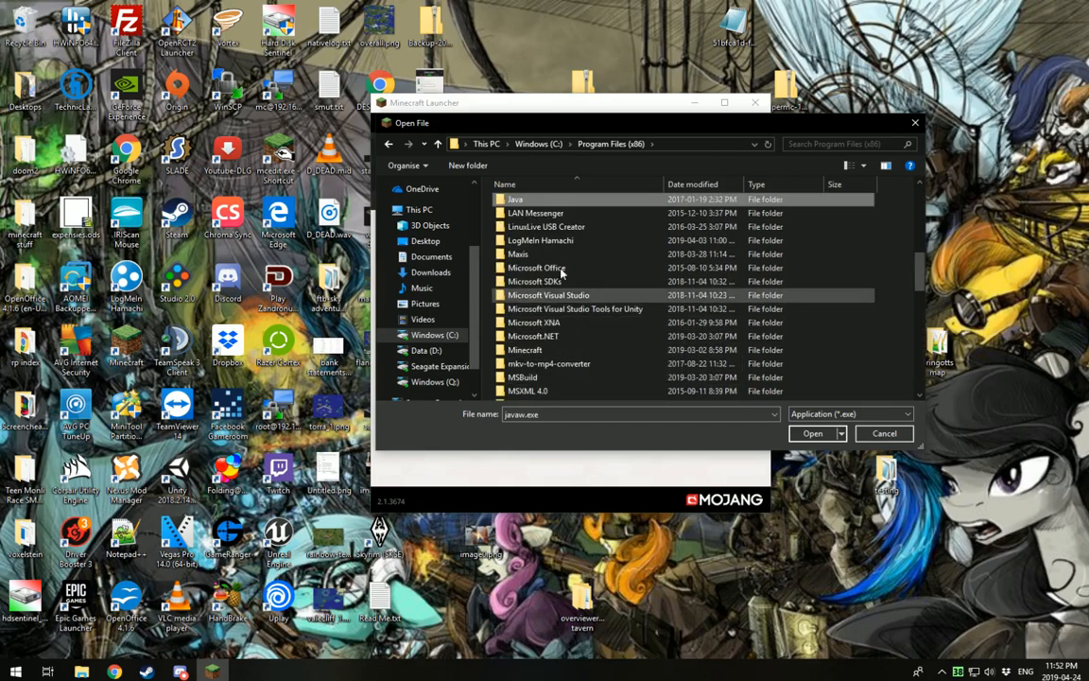
pyautogui.doubleClick(514, 199)
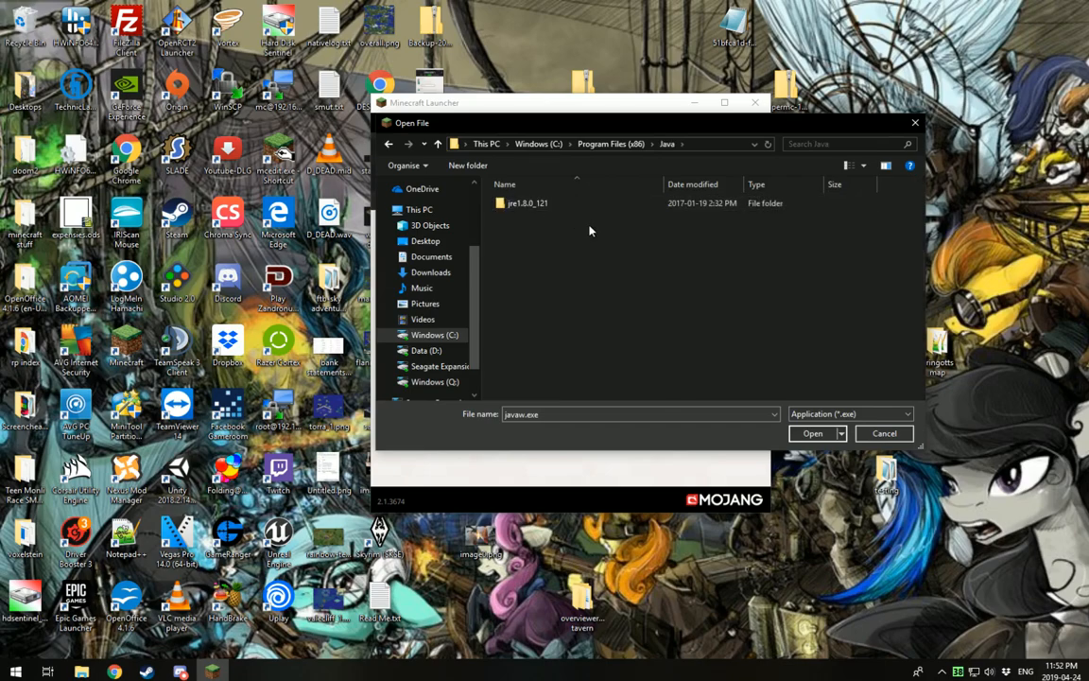
pyautogui.click(526, 204)
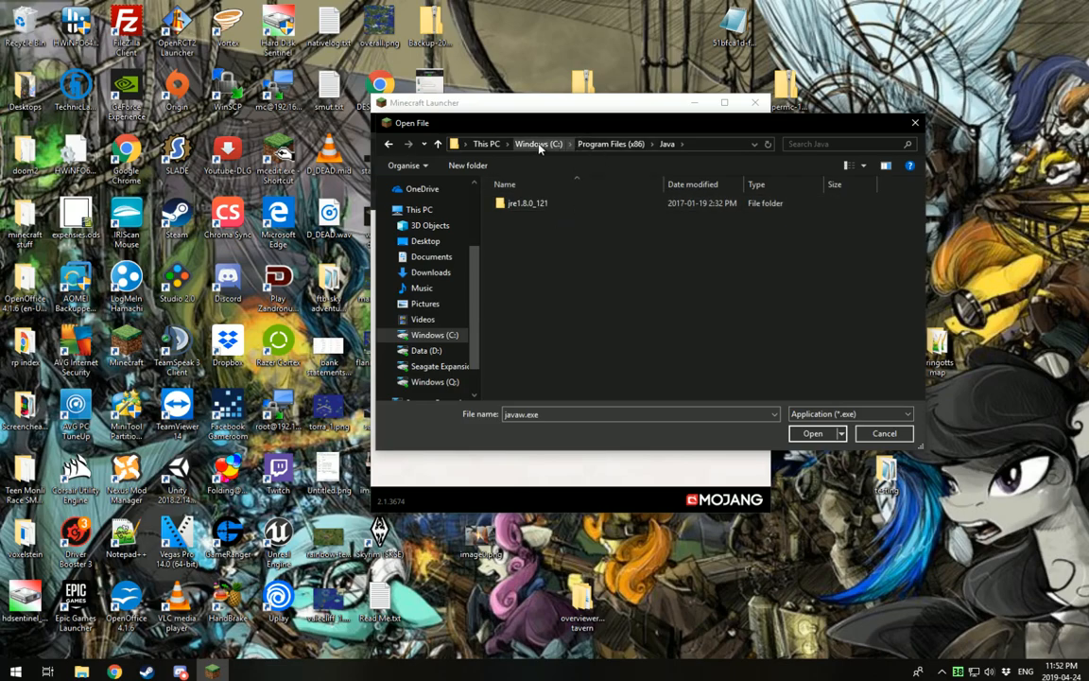
# Step: Pick javaw.exe from C:\Program Files\Java\jdk-12.0.1\bin as the profile's Java executable
pyautogui.click(539, 144)
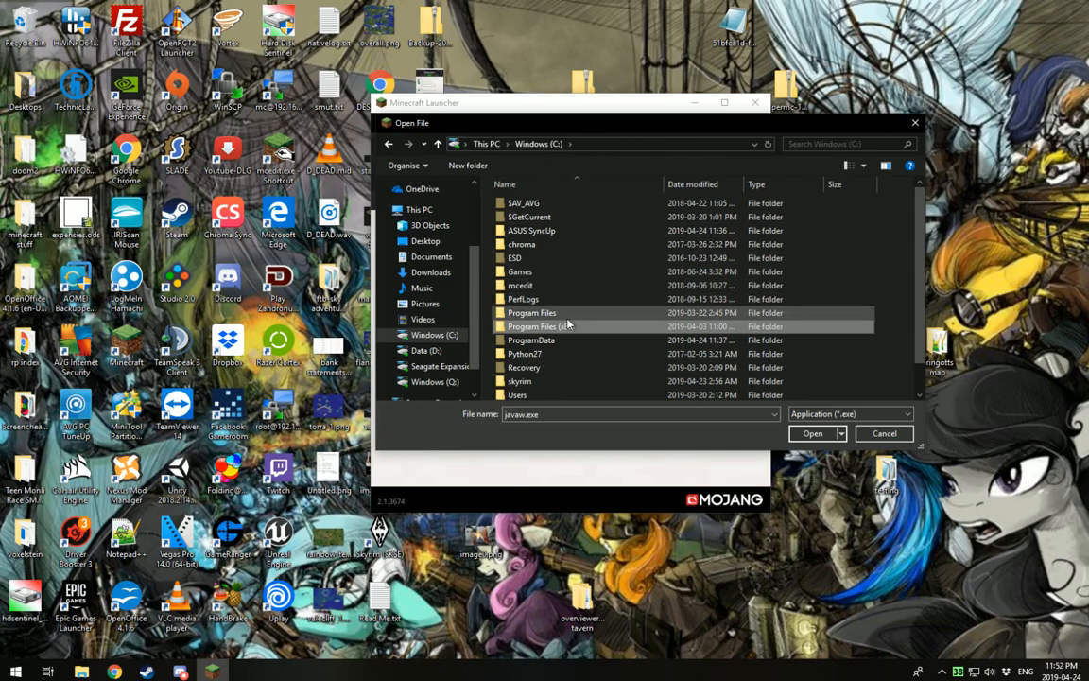
pyautogui.doubleClick(531, 314)
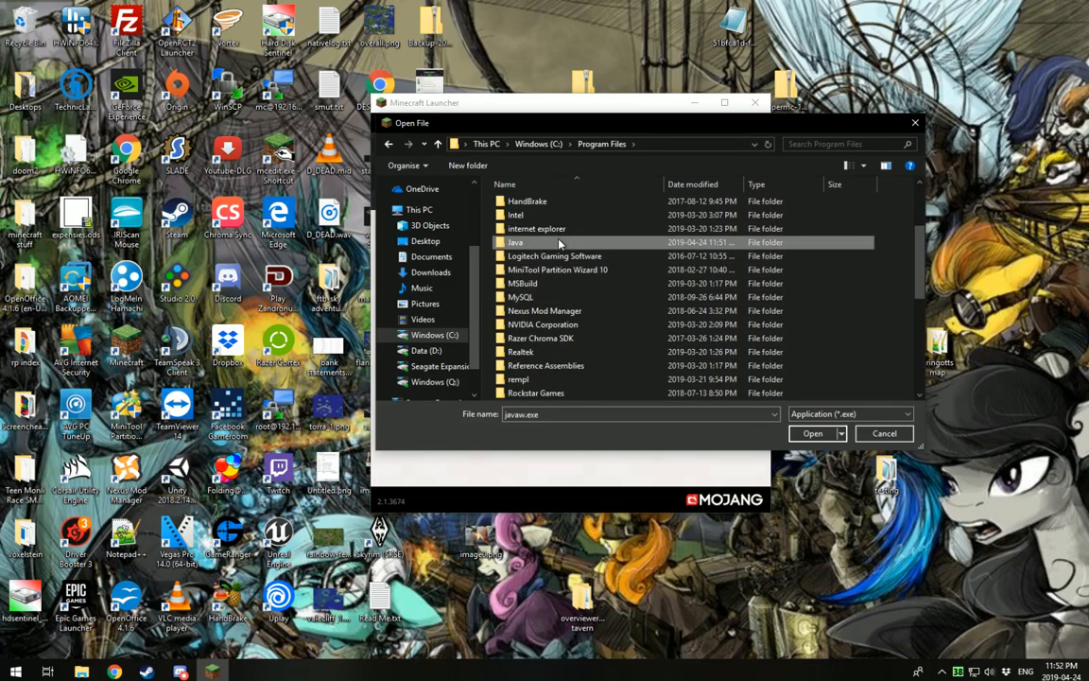
pyautogui.doubleClick(514, 242)
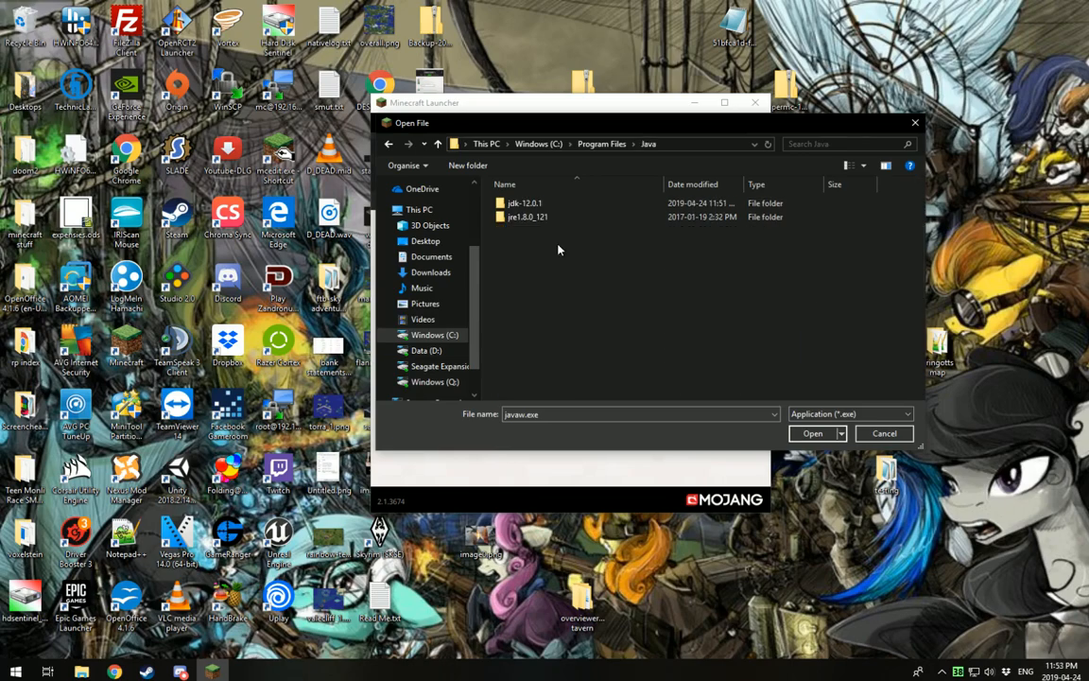
pyautogui.moveTo(567, 234)
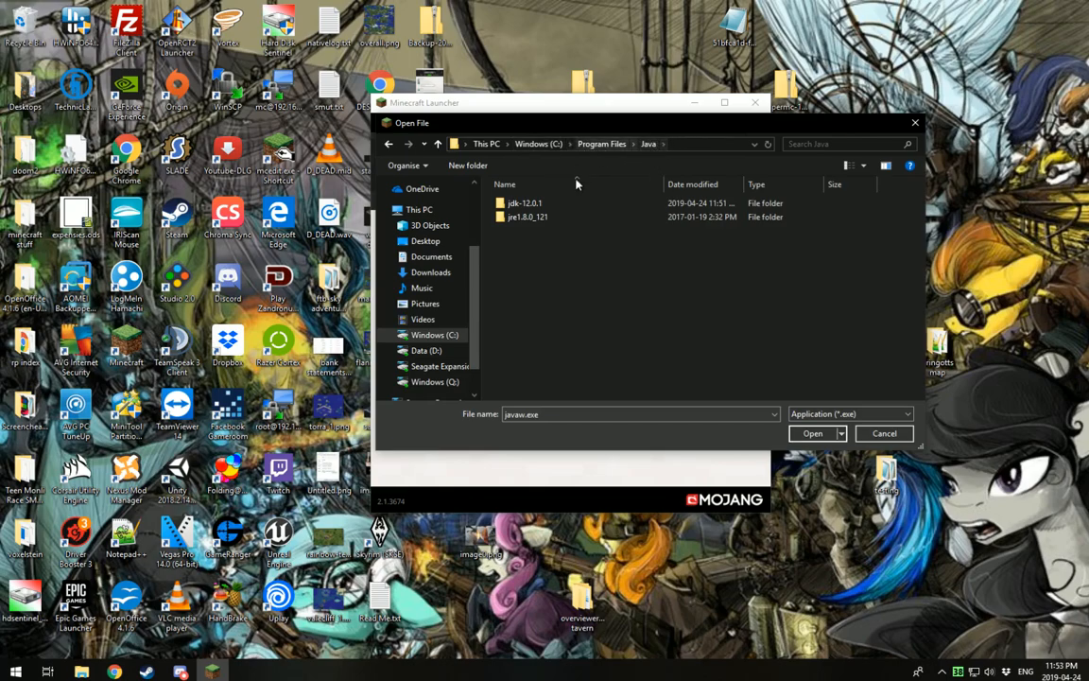
pyautogui.moveTo(525, 204)
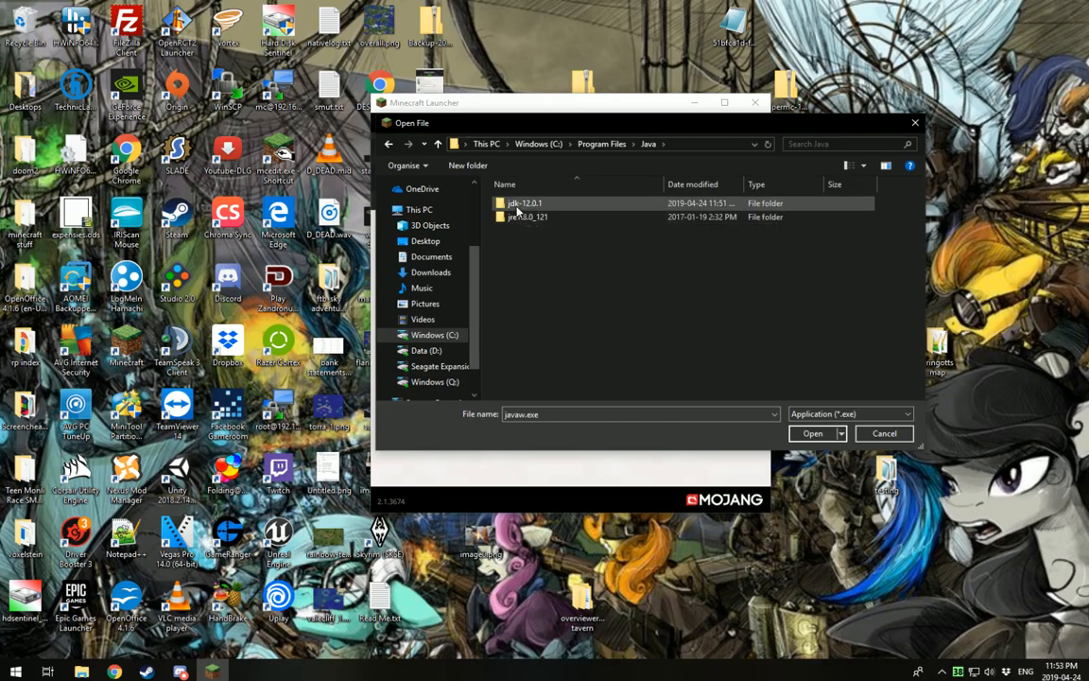
pyautogui.moveTo(566, 208)
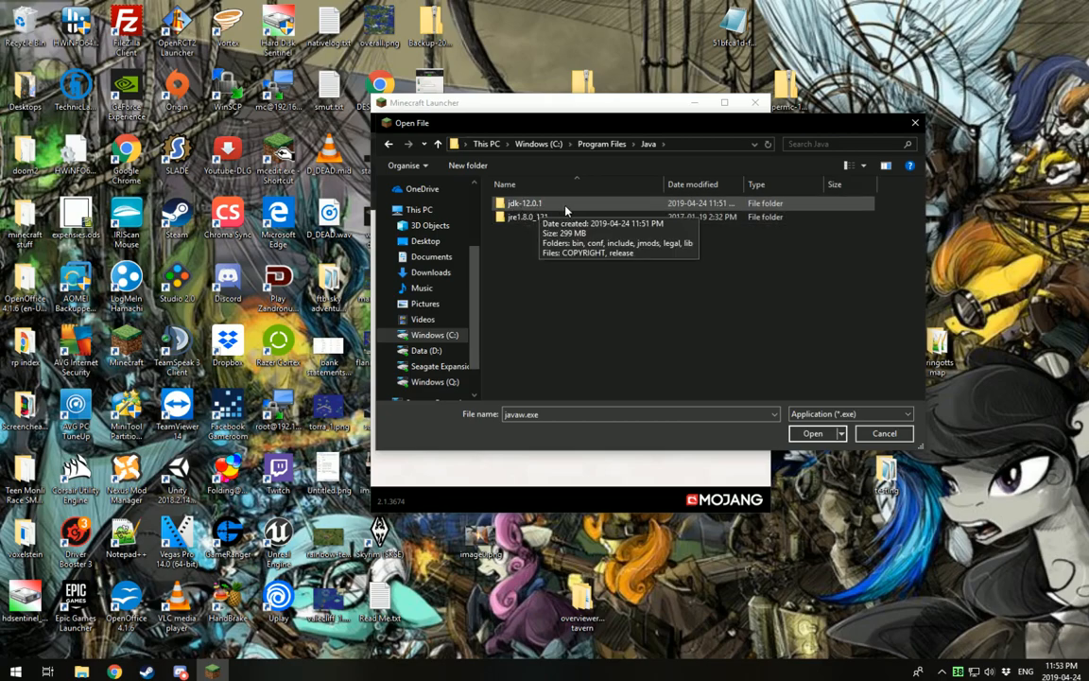
pyautogui.doubleClick(524, 202)
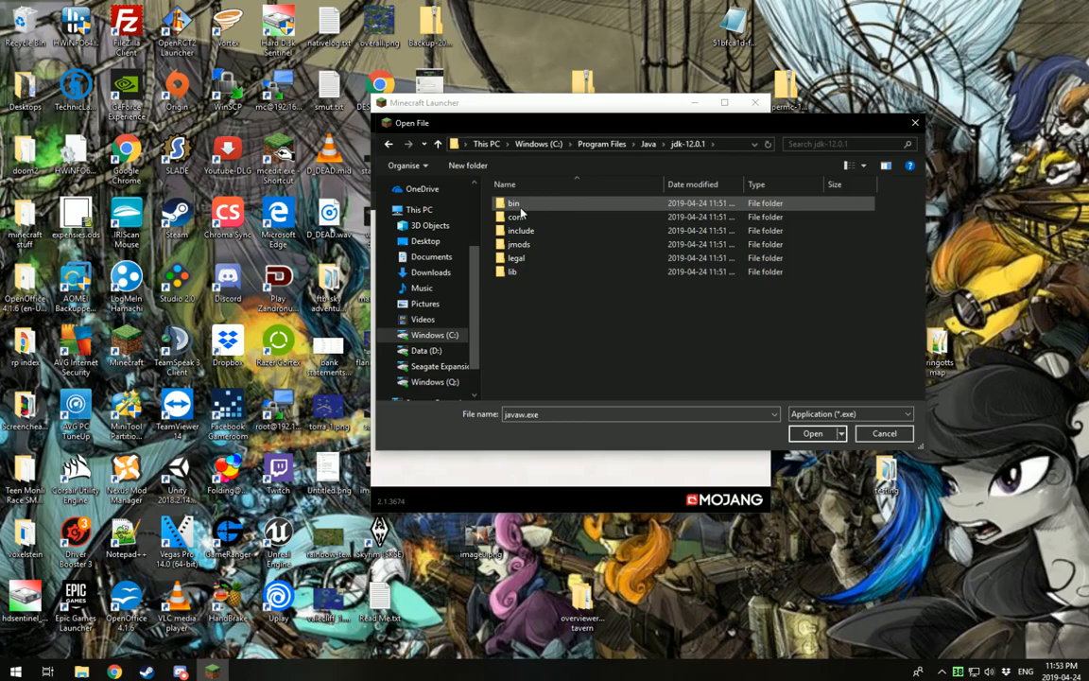
pyautogui.doubleClick(514, 202)
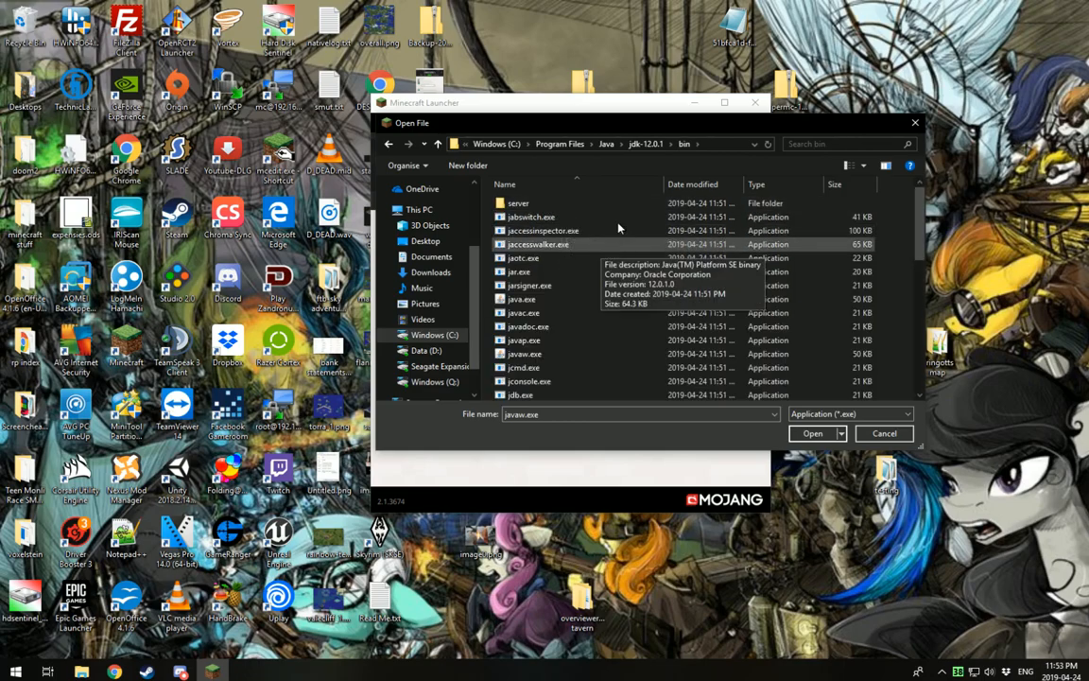
pyautogui.click(522, 354)
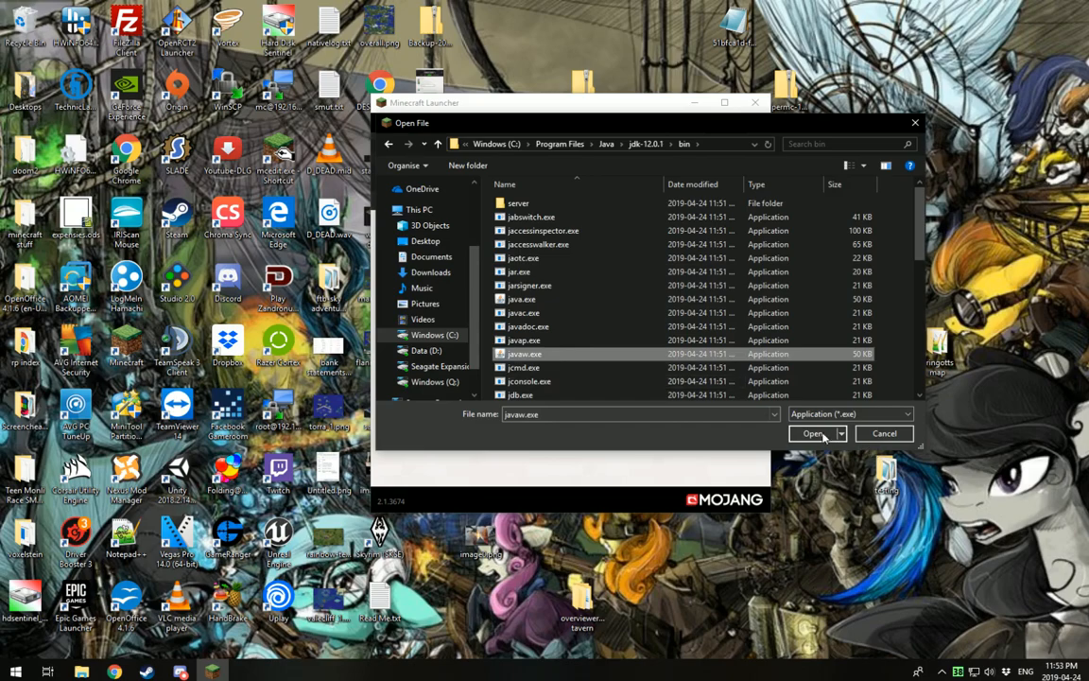
pyautogui.click(814, 433)
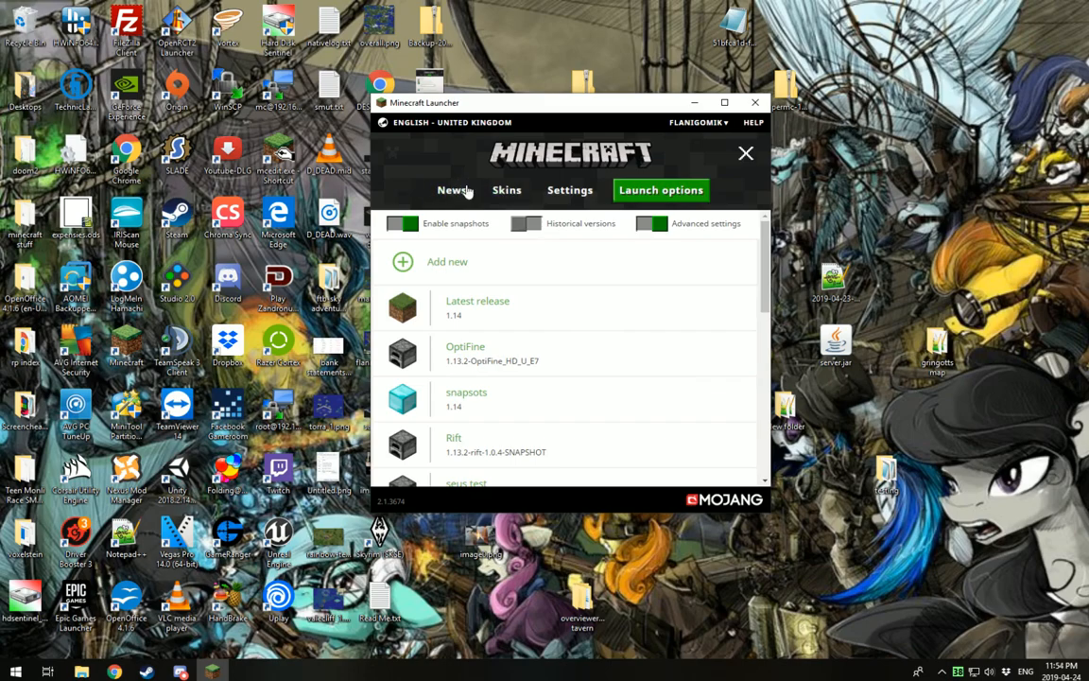
# Step: Launch Minecraft 1.14 from the News page and bring the game output log forward
pyautogui.click(452, 189)
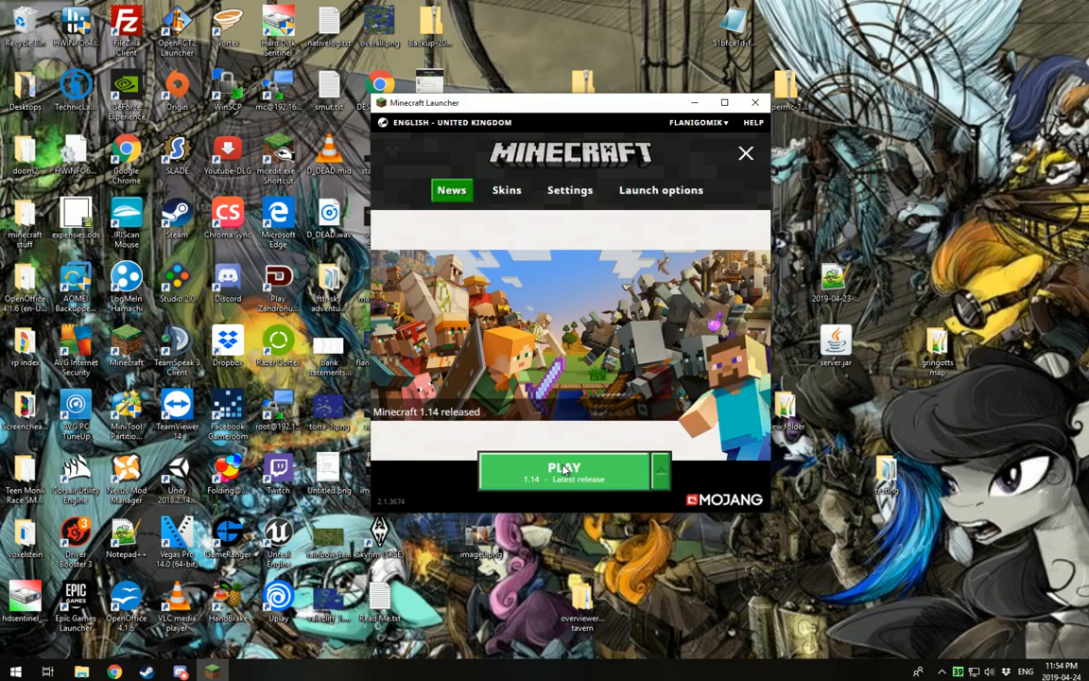
pyautogui.click(563, 469)
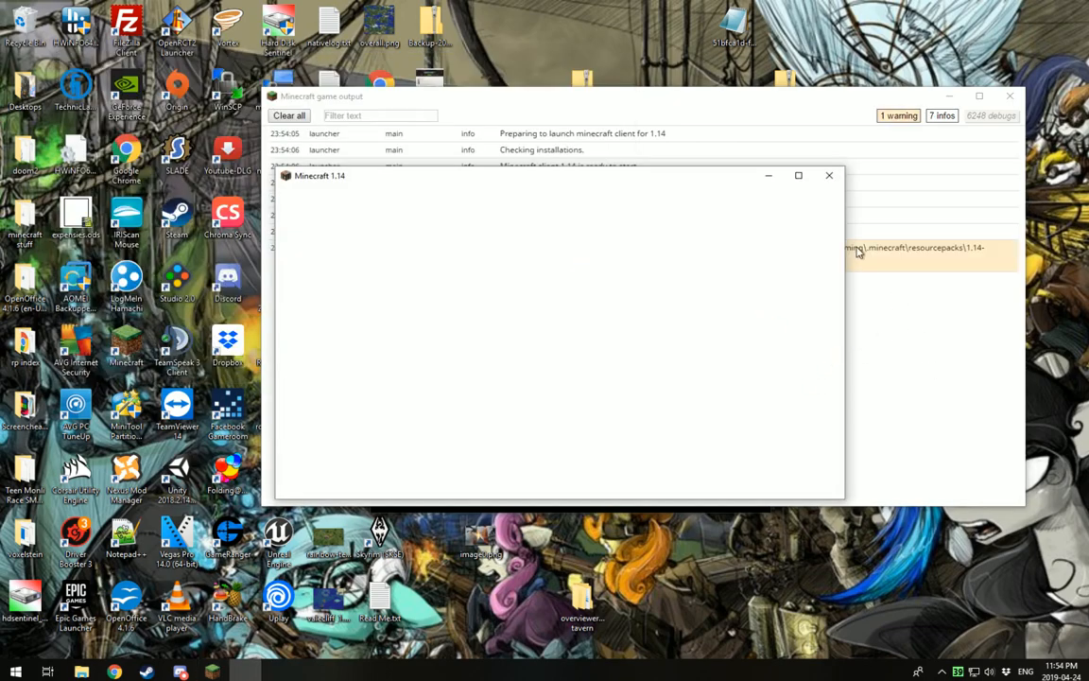
pyautogui.click(829, 174)
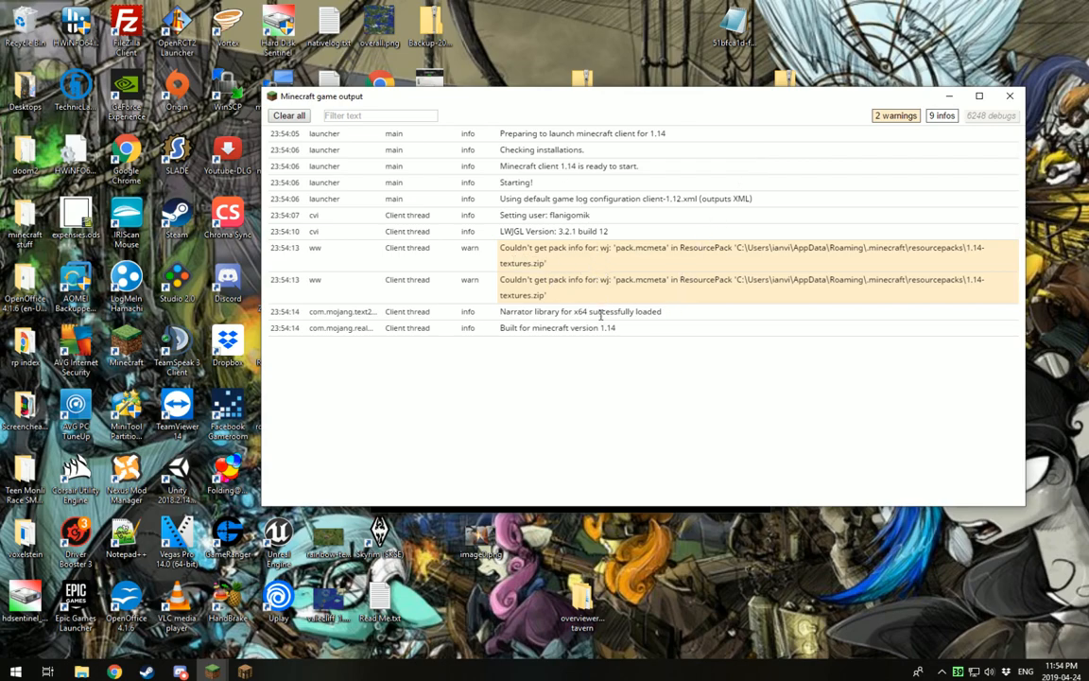
pyautogui.moveTo(571, 312)
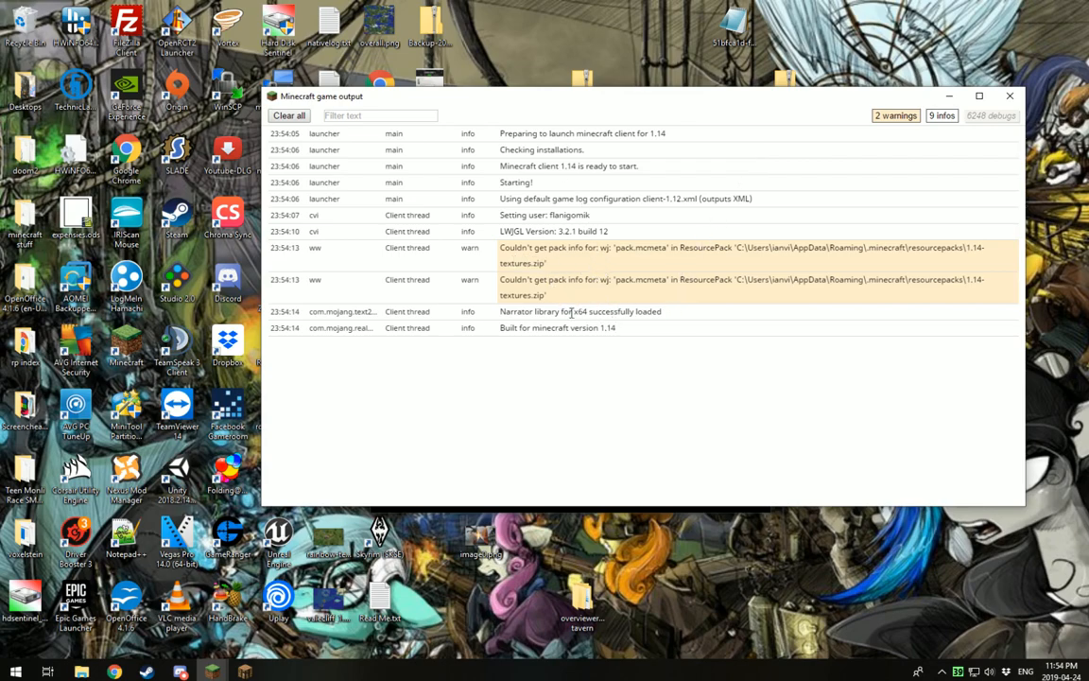
pyautogui.moveTo(548, 350)
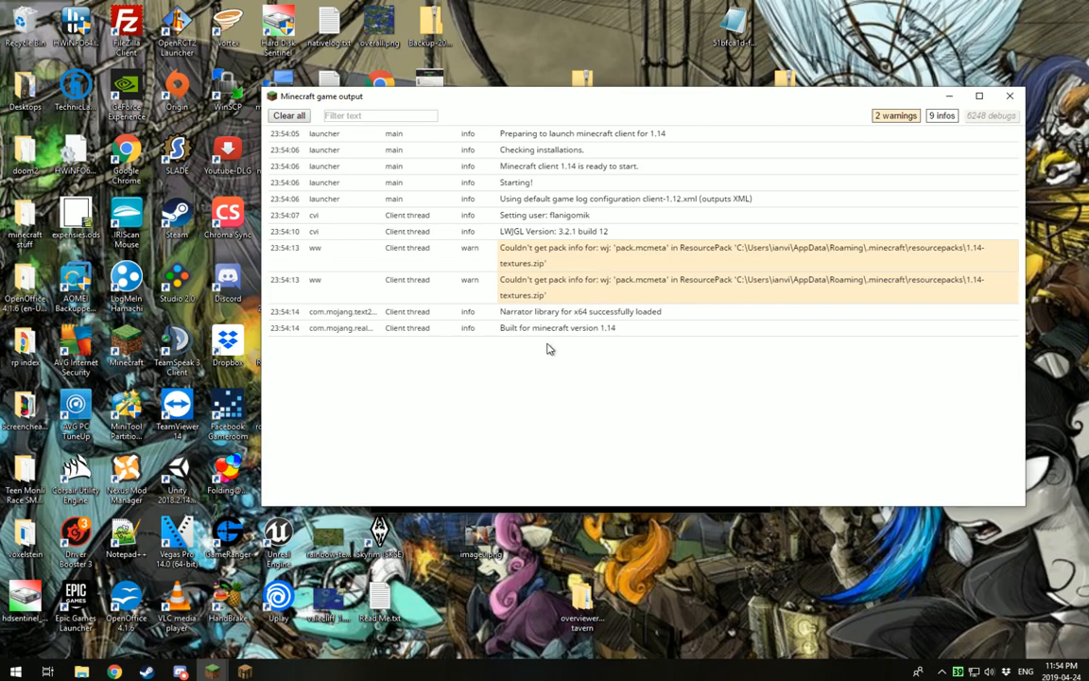
pyautogui.moveTo(378, 539)
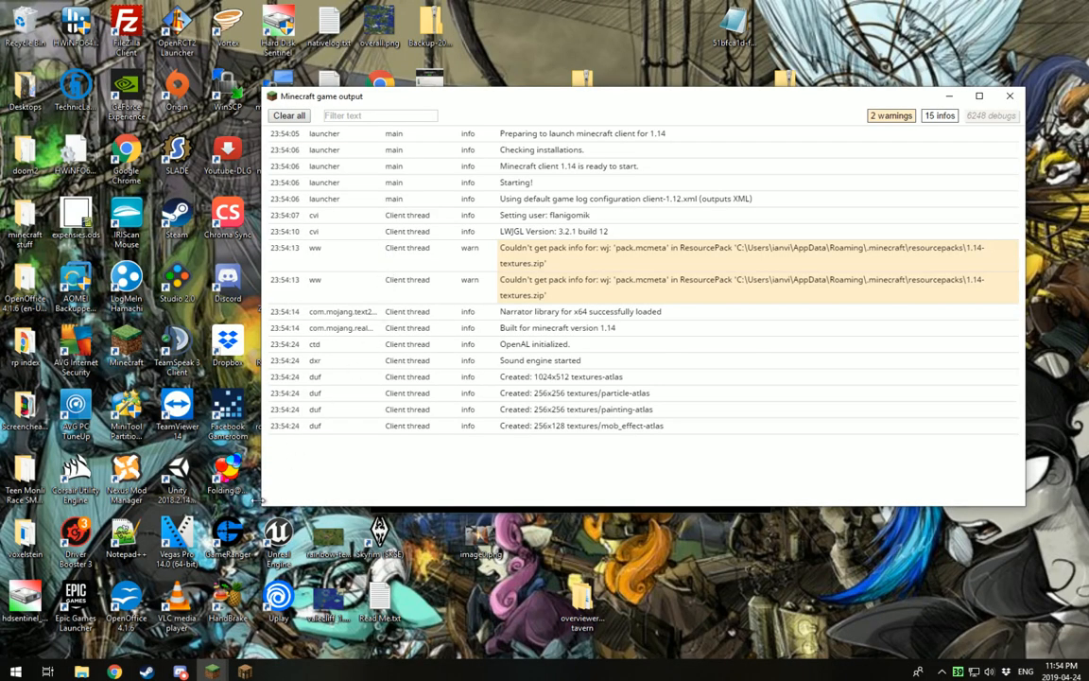
# Step: Switch to Discord and show the Overlay page of user settings, where the in-game overlay is off
pyautogui.click(180, 673)
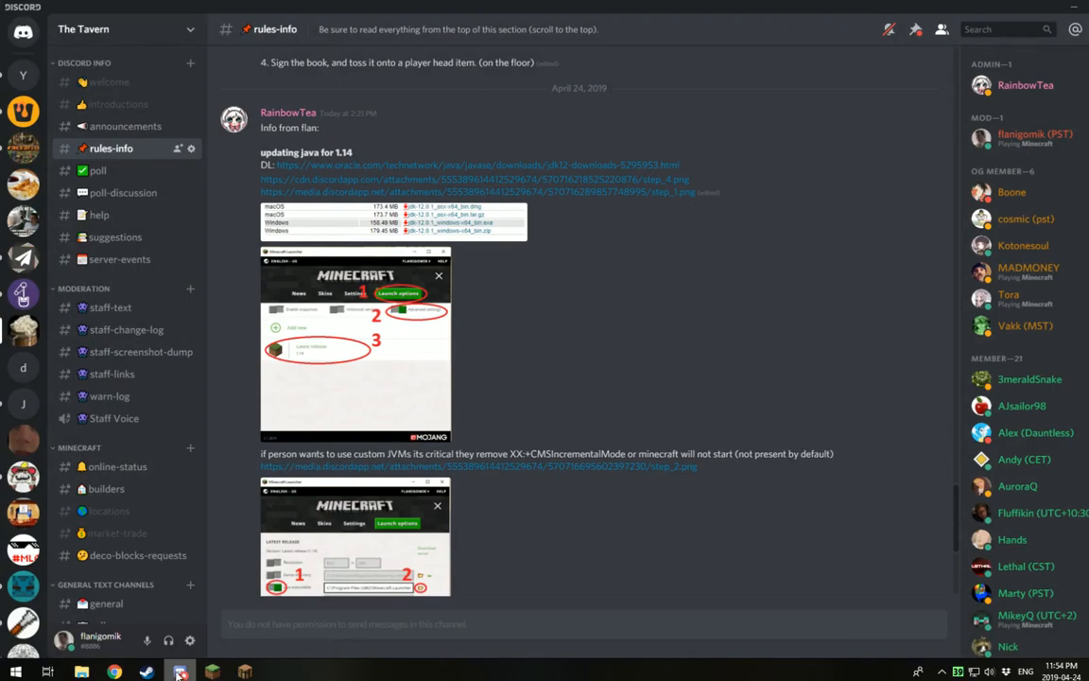
pyautogui.moveTo(189, 641)
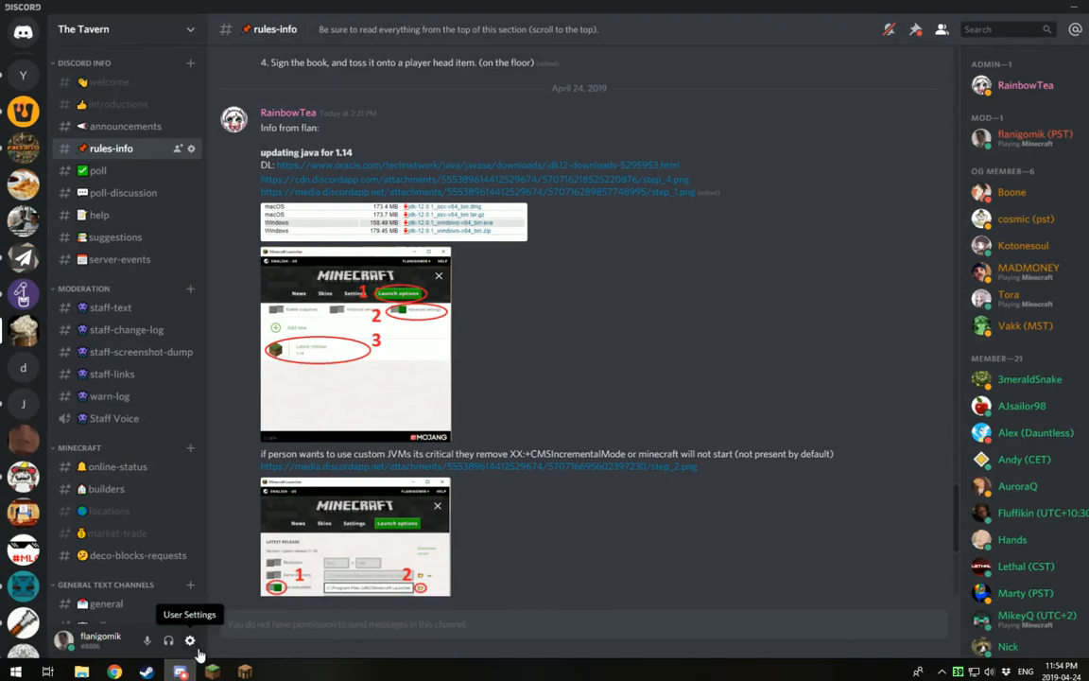
pyautogui.moveTo(227, 480)
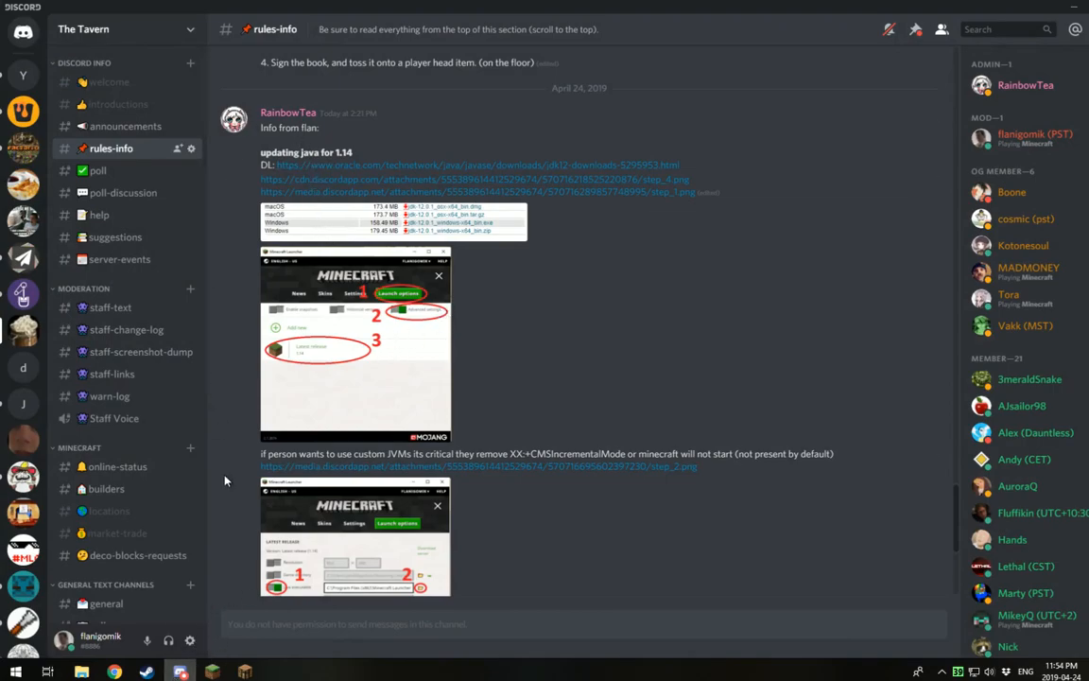
pyautogui.moveTo(189, 641)
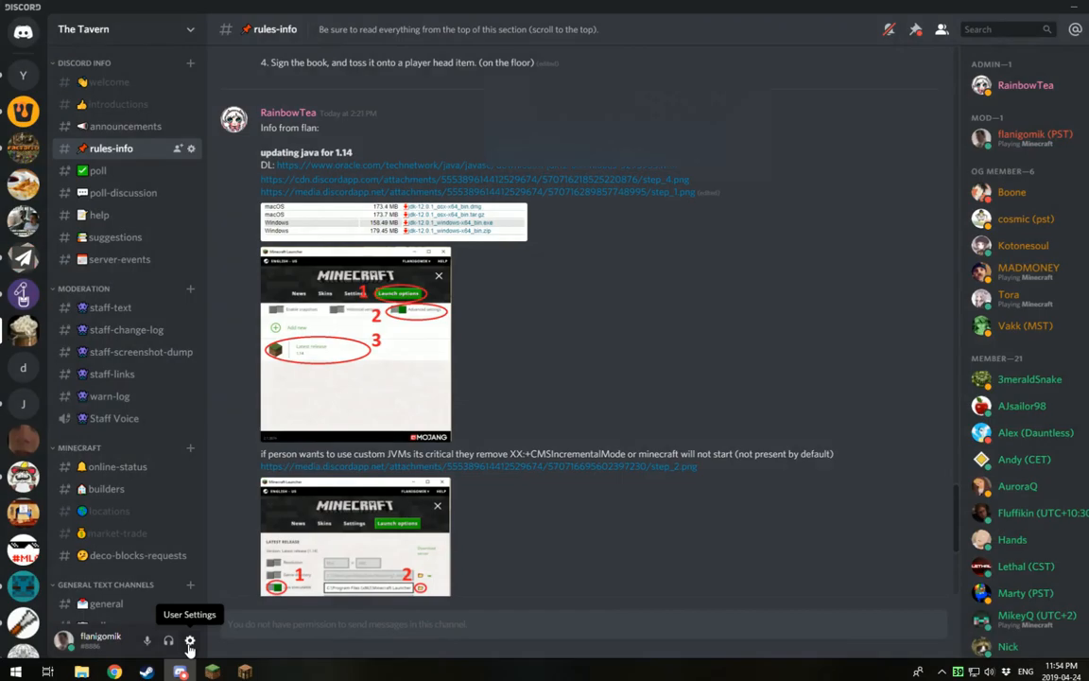
pyautogui.click(189, 641)
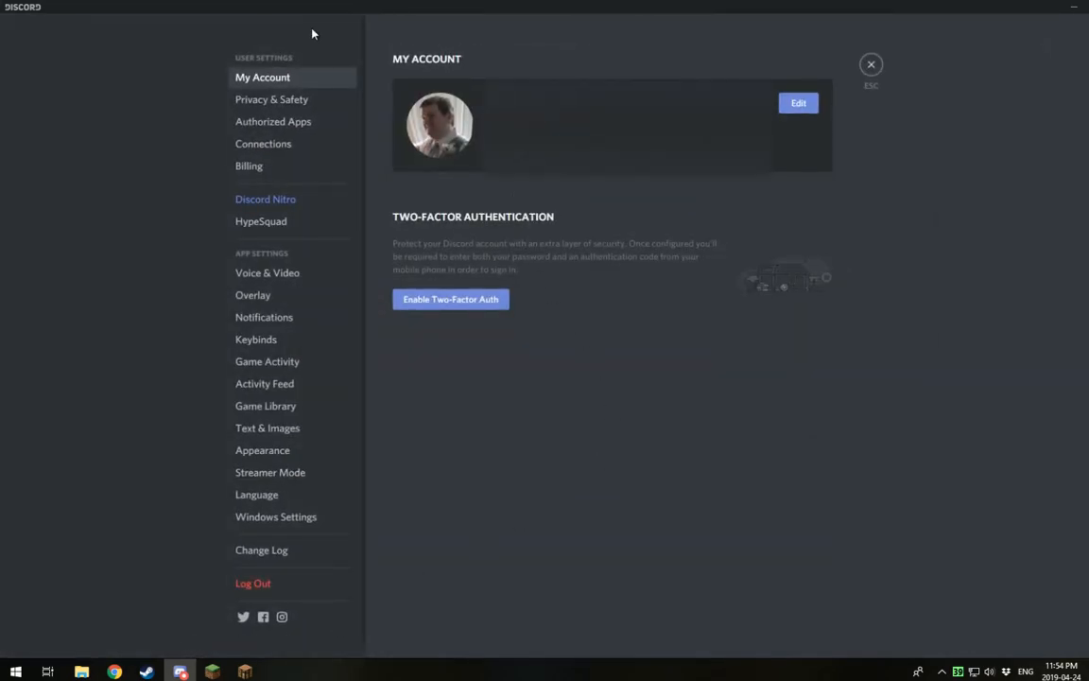
pyautogui.click(253, 295)
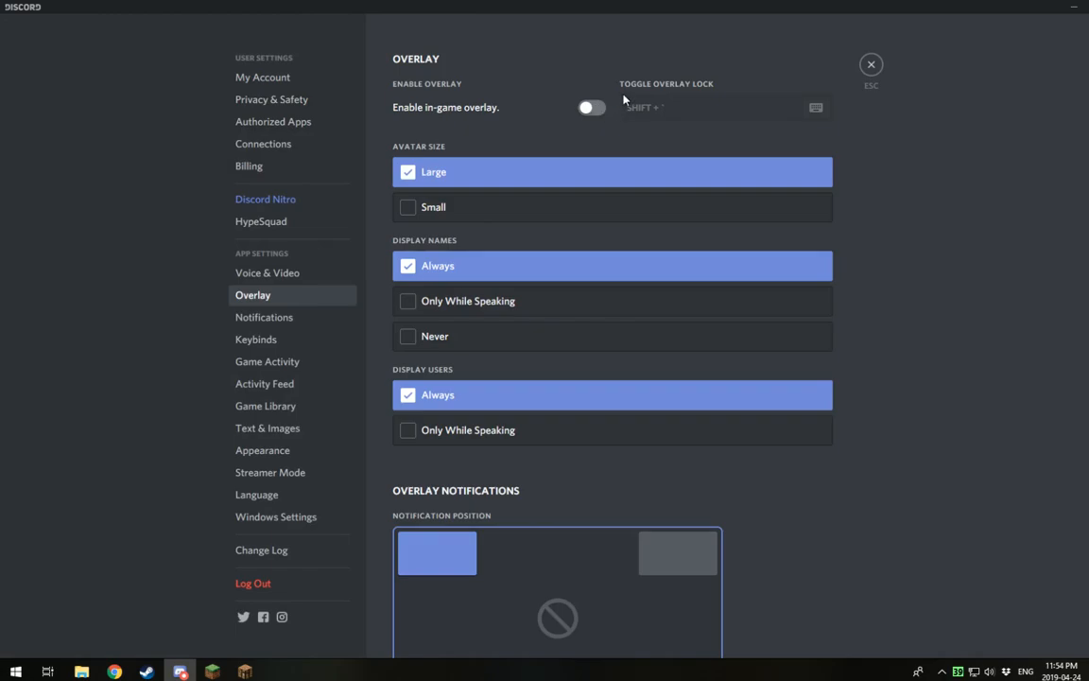
pyautogui.moveTo(872, 89)
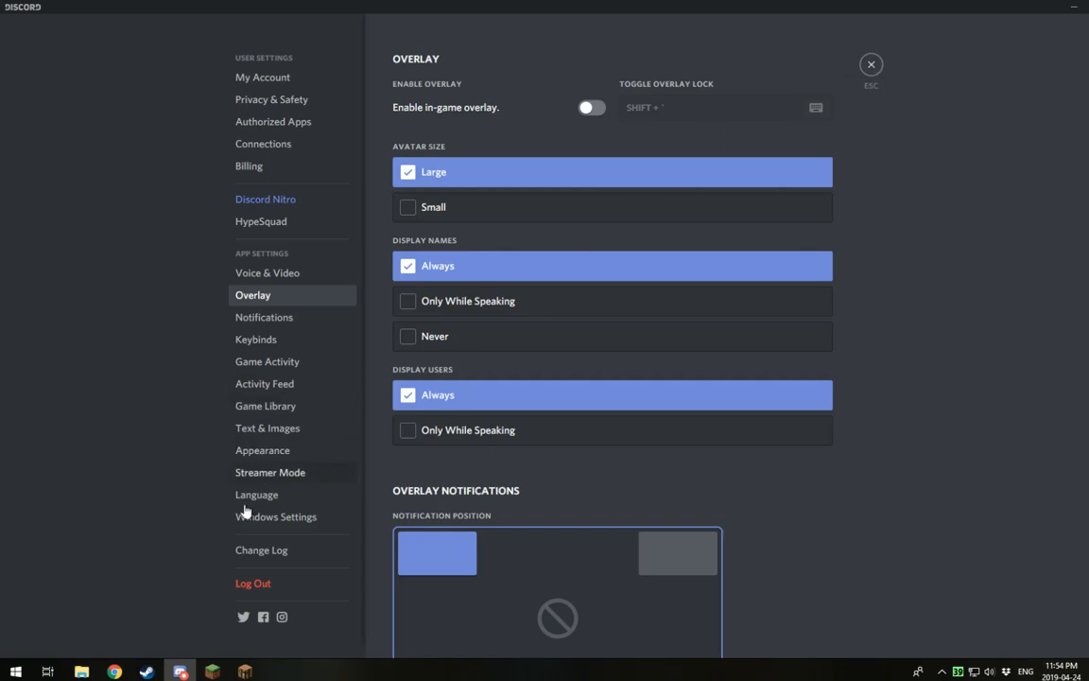
pyautogui.click(15, 672)
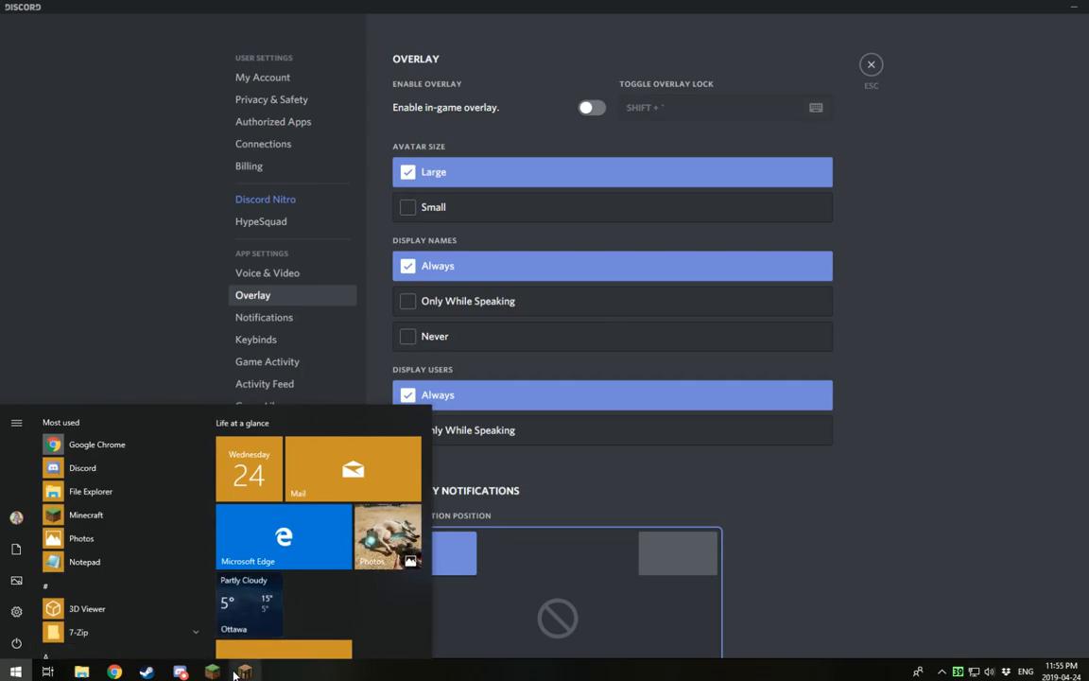
# Step: Search the Start menu for 'xb' to find the Game bar settings
pyautogui.write('xb')
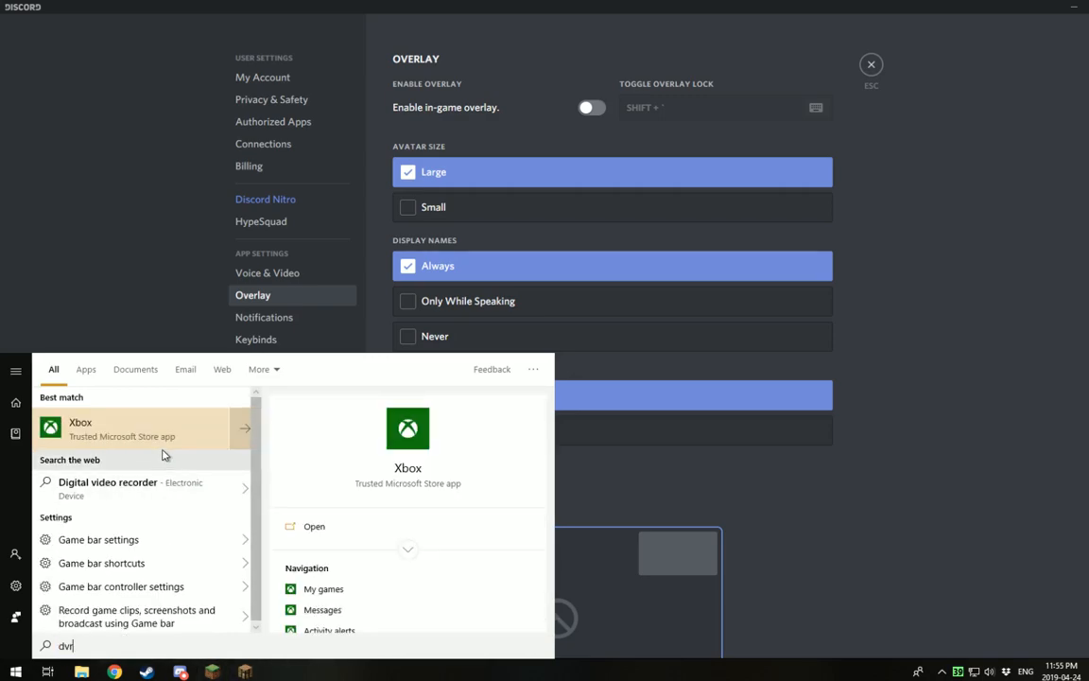
pyautogui.moveTo(99, 539)
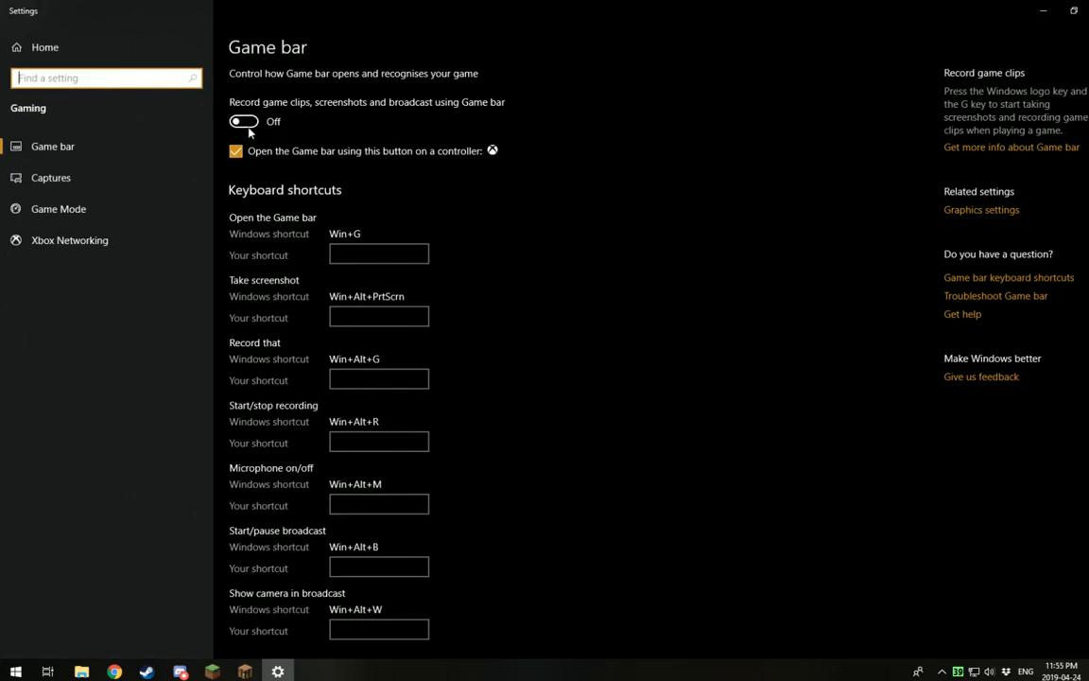
pyautogui.moveTo(254, 133)
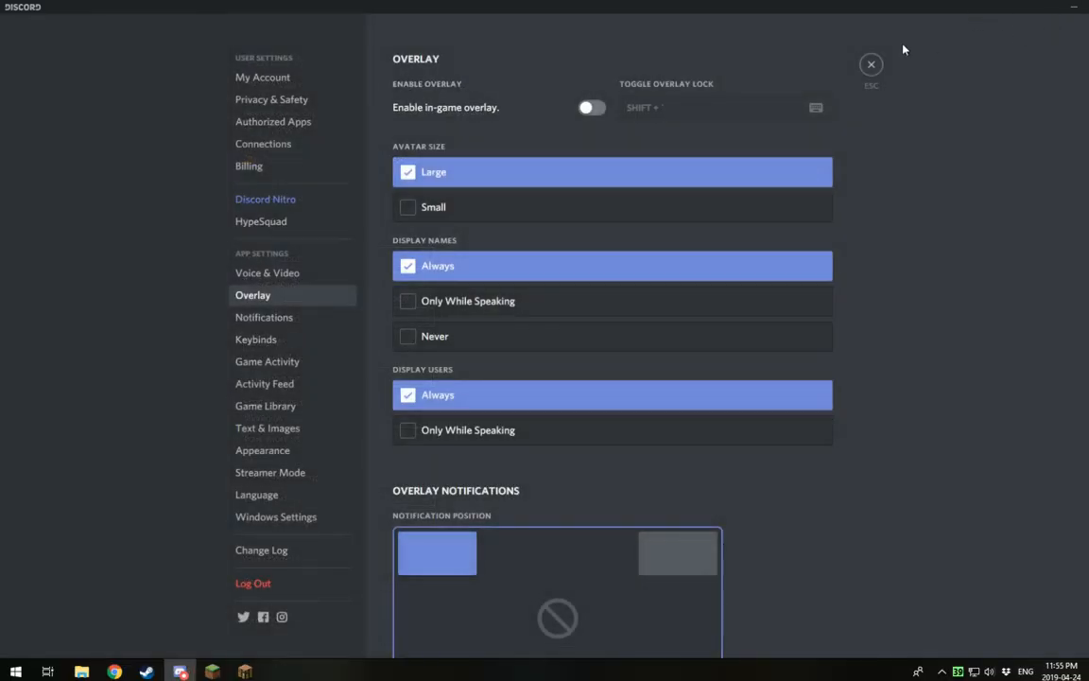
# Step: From Singleplayer, cancel loading the Gringotts test build and start Create New World instead
pyautogui.click(870, 65)
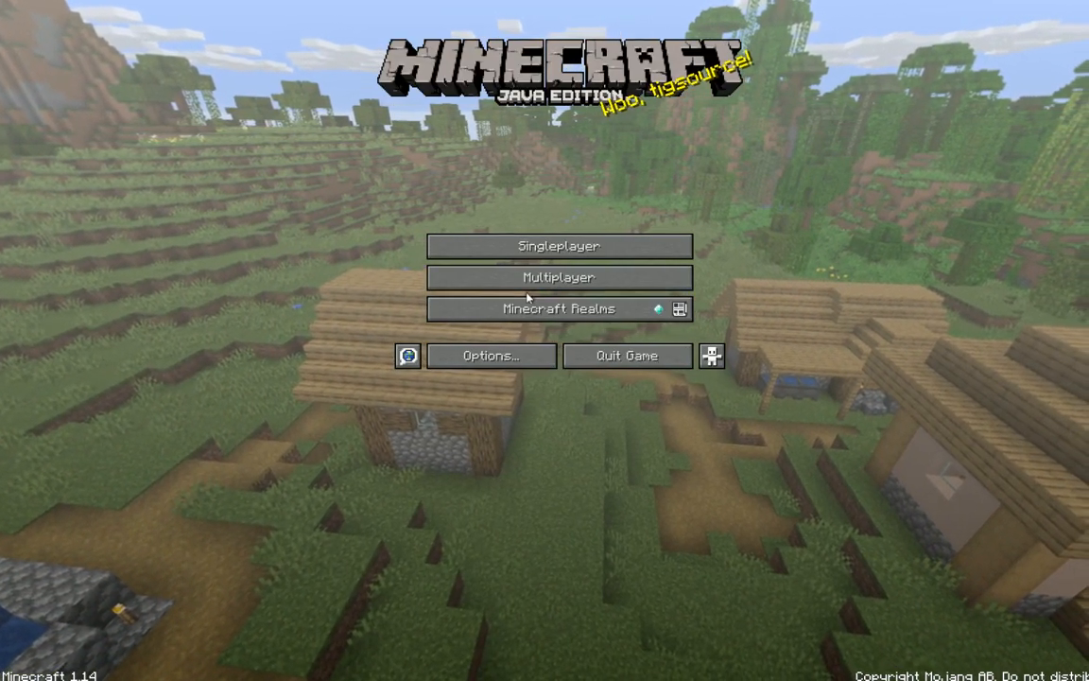
pyautogui.click(560, 246)
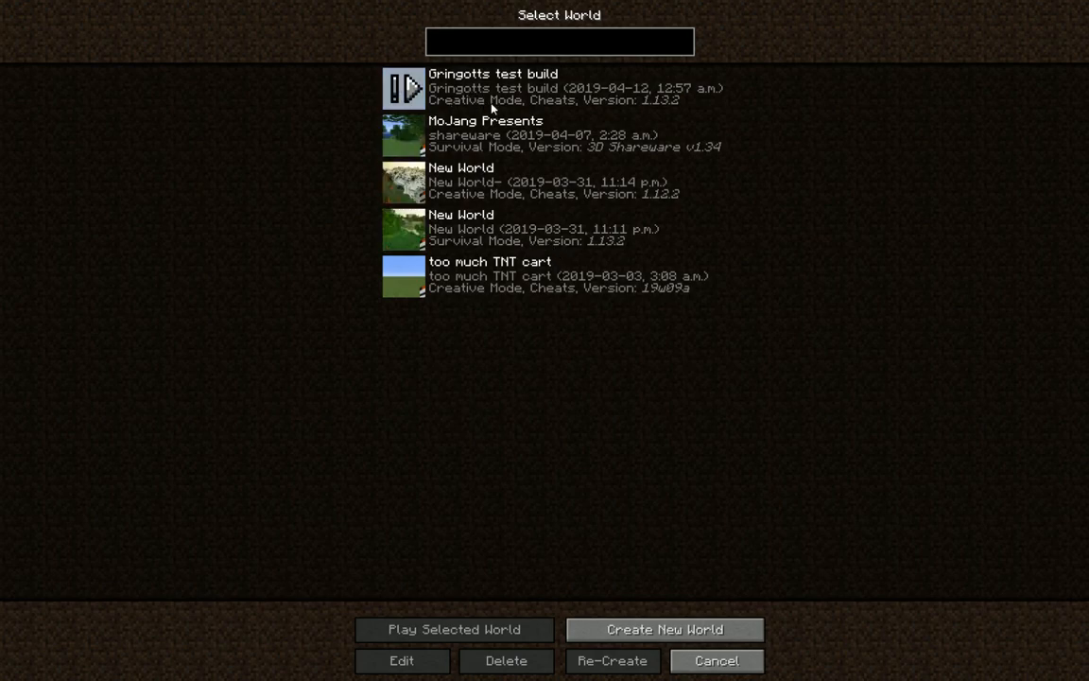
pyautogui.click(454, 627)
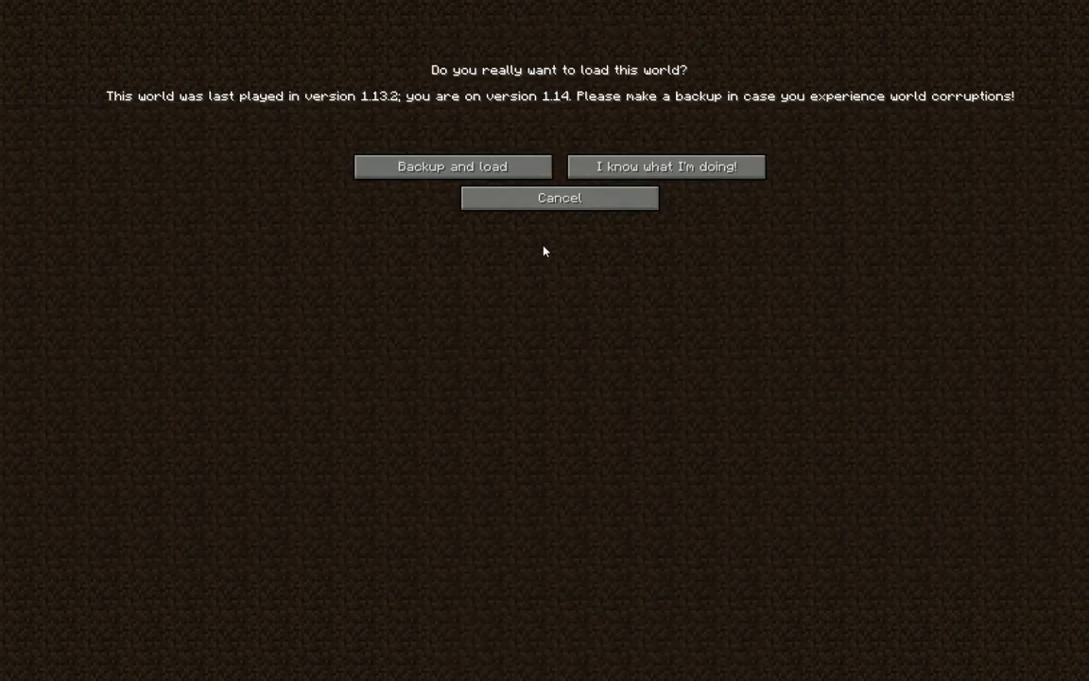
pyautogui.click(559, 198)
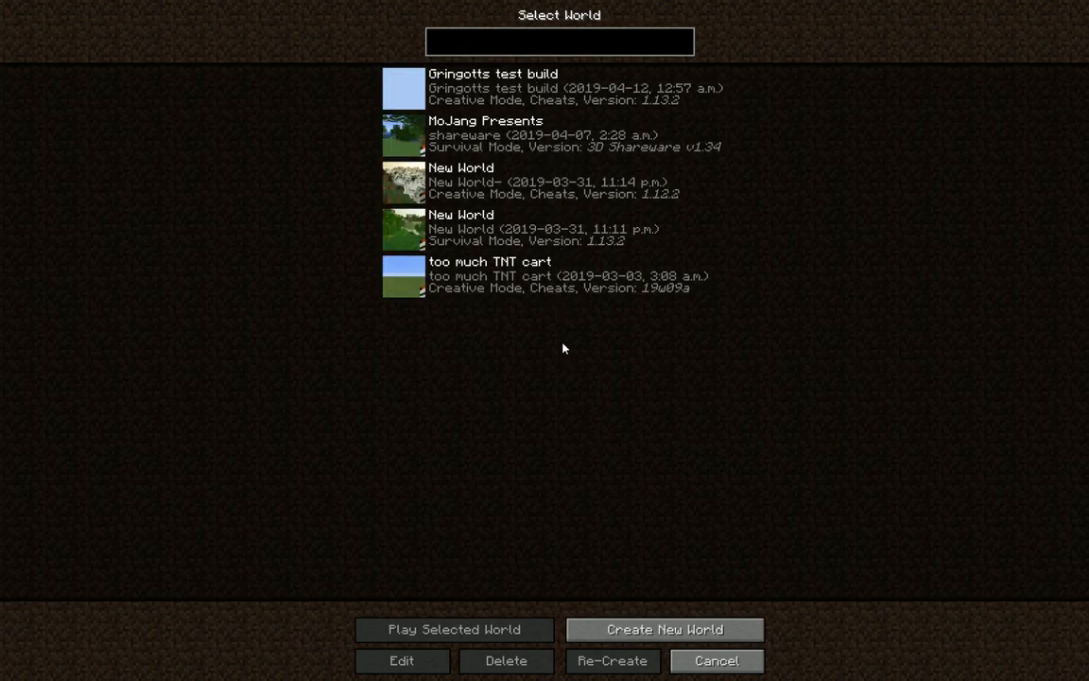
pyautogui.moveTo(563, 344)
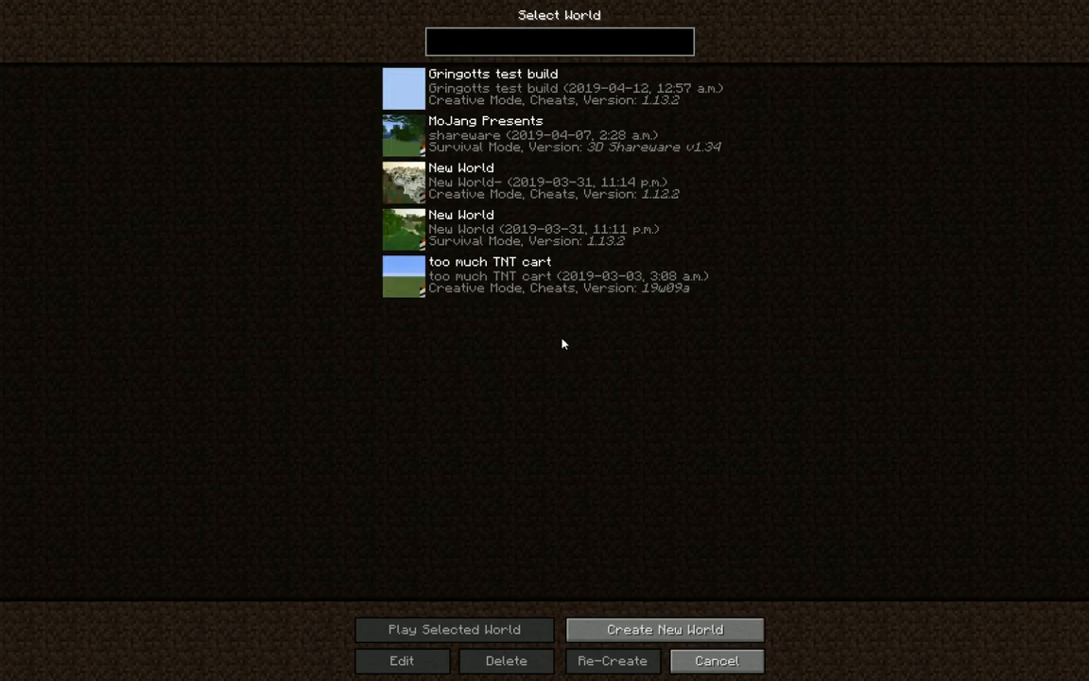
pyautogui.moveTo(630, 586)
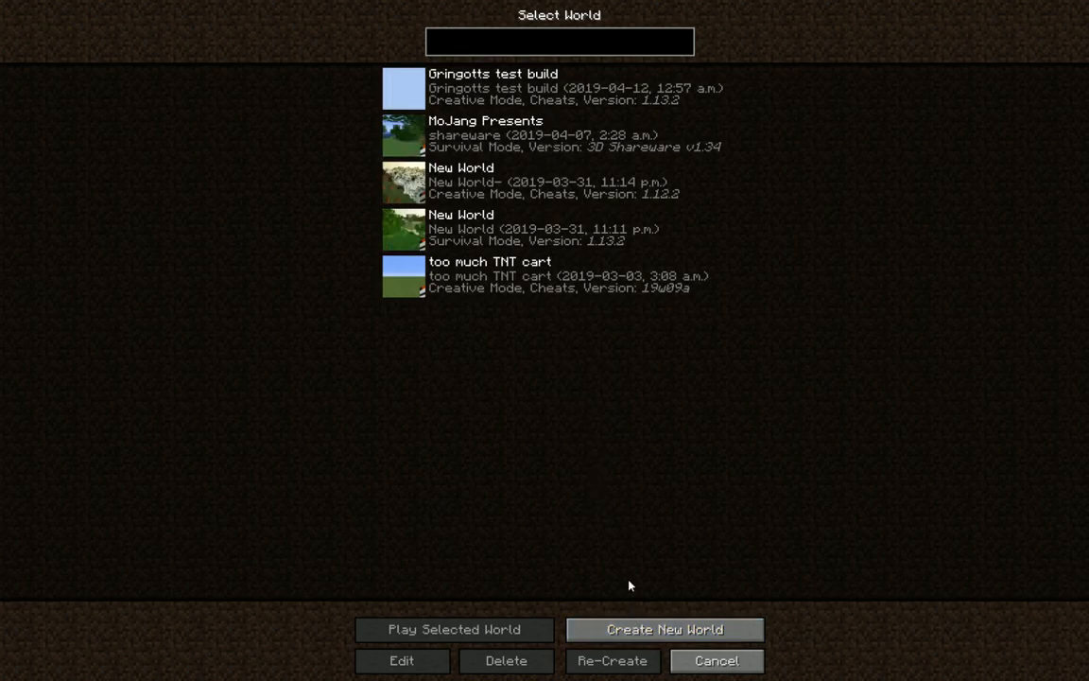
pyautogui.click(662, 627)
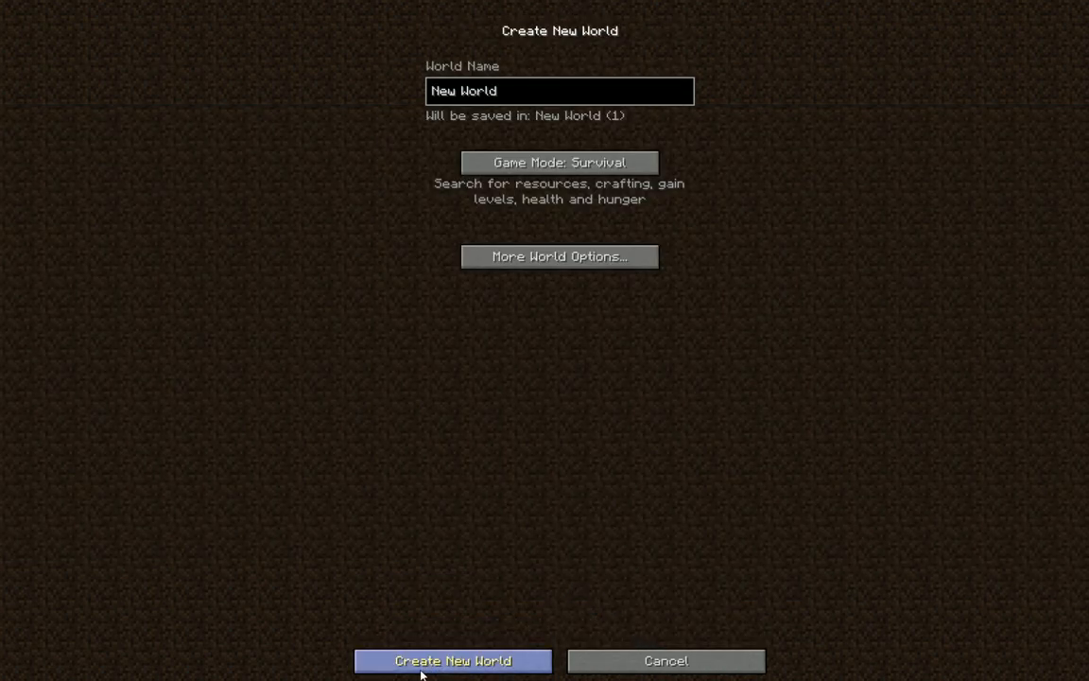
# Step: Generate the default survival world 'New World' and spawn into the forest
pyautogui.click(452, 660)
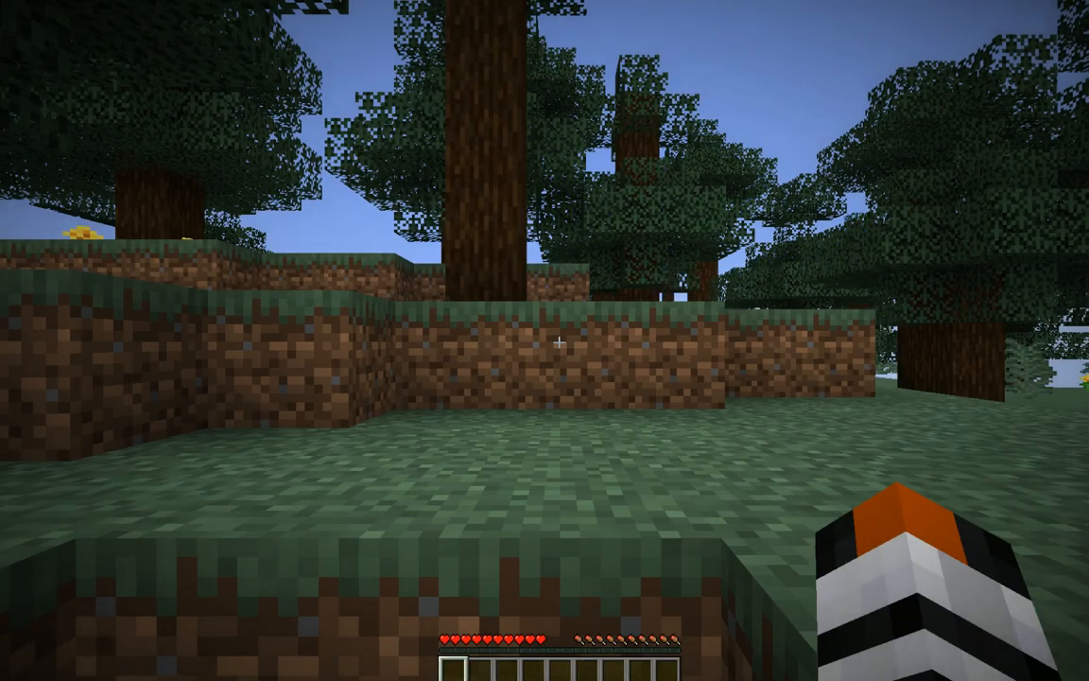
# Step: Show the F3 debug overlay reporting Java 12.0.1, then save and quit to title
pyautogui.press('F3')
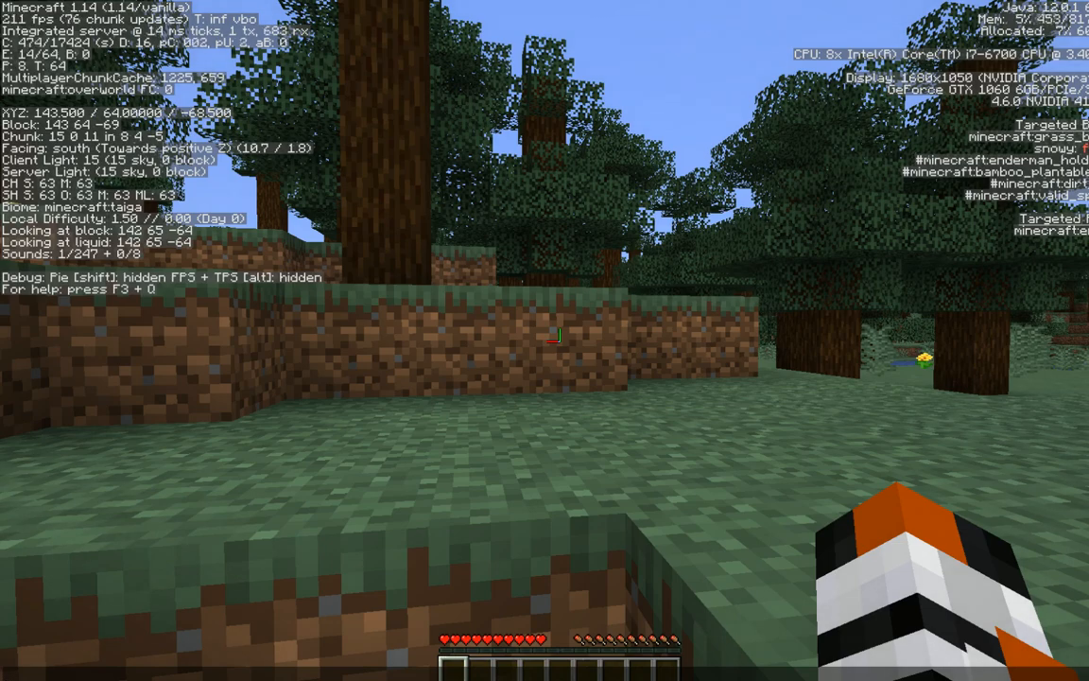
pyautogui.press('Escape')
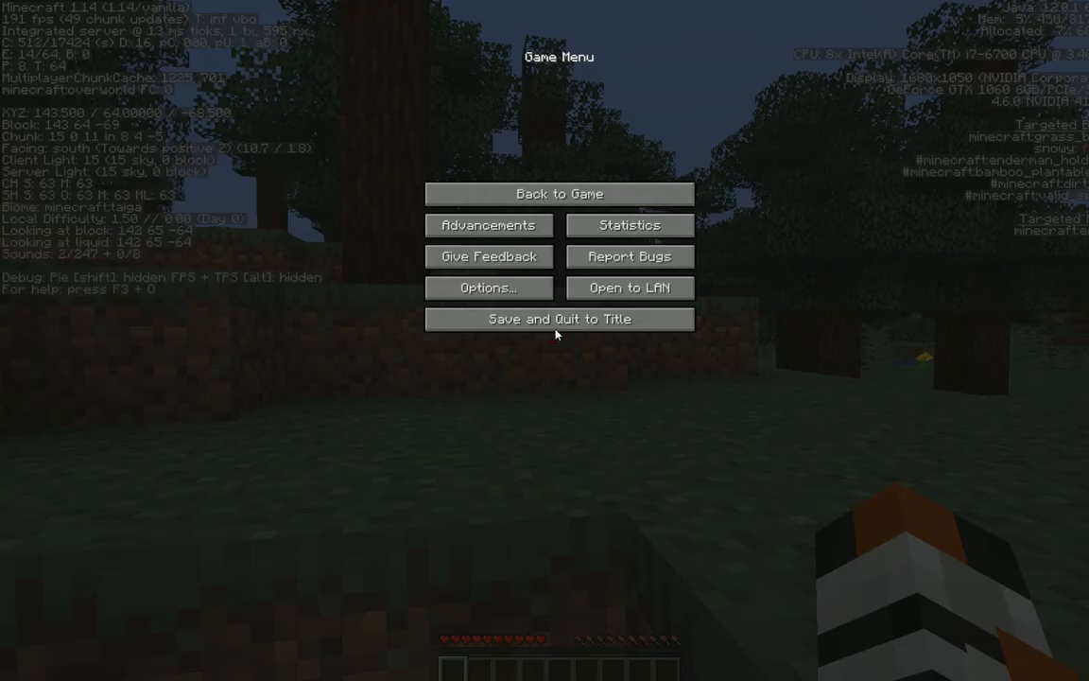
pyautogui.click(560, 318)
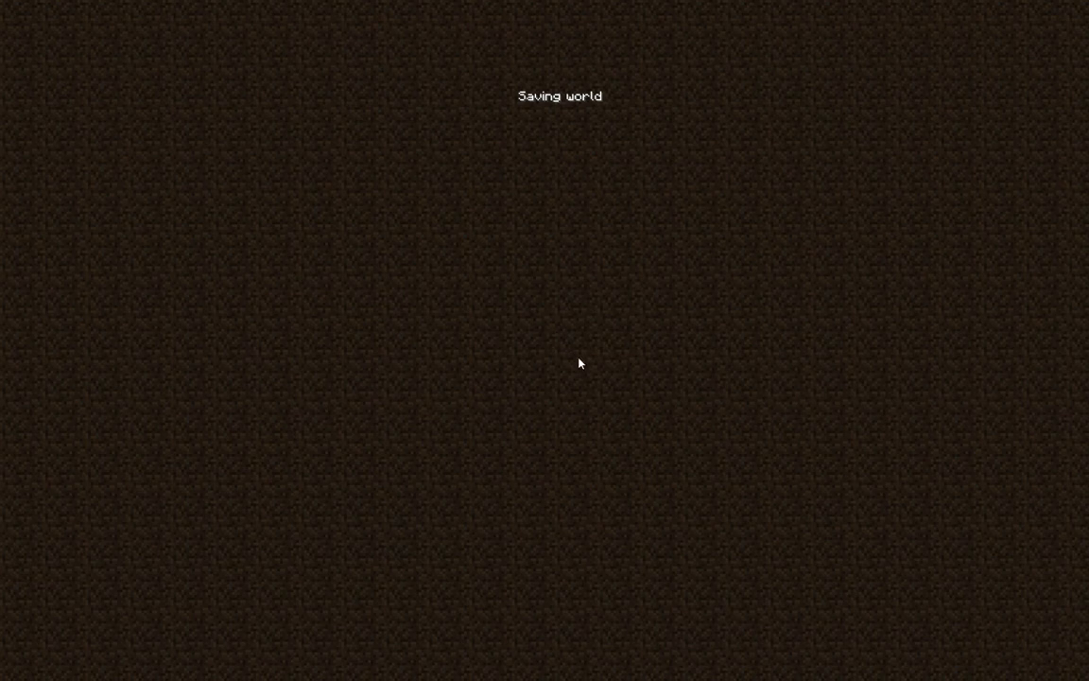
pyautogui.moveTo(651, 416)
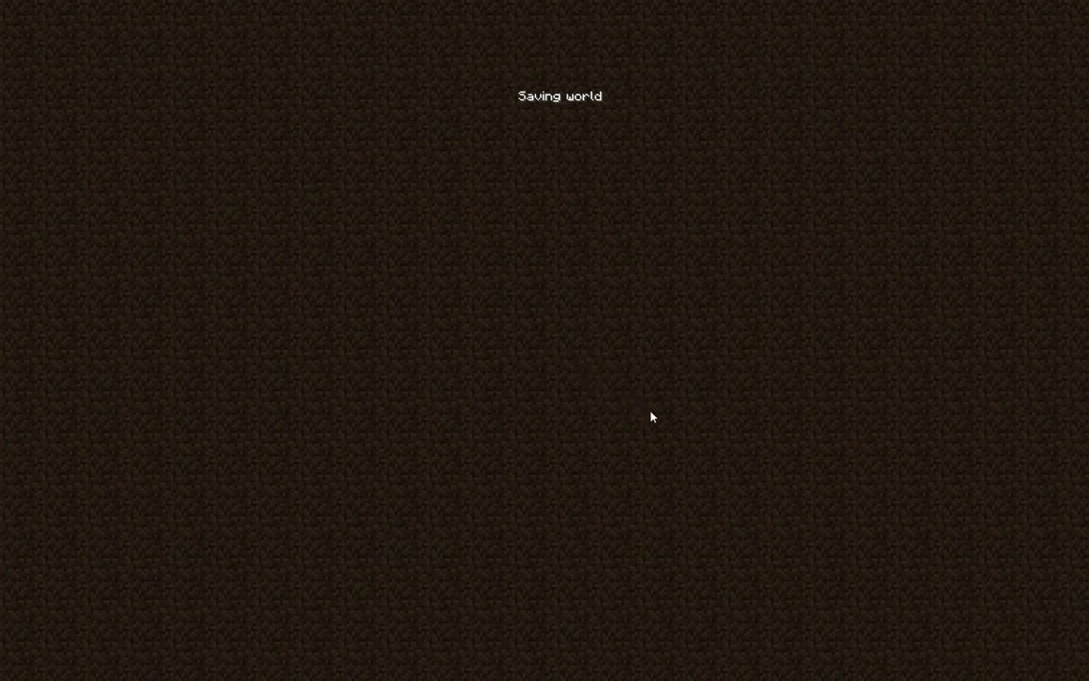